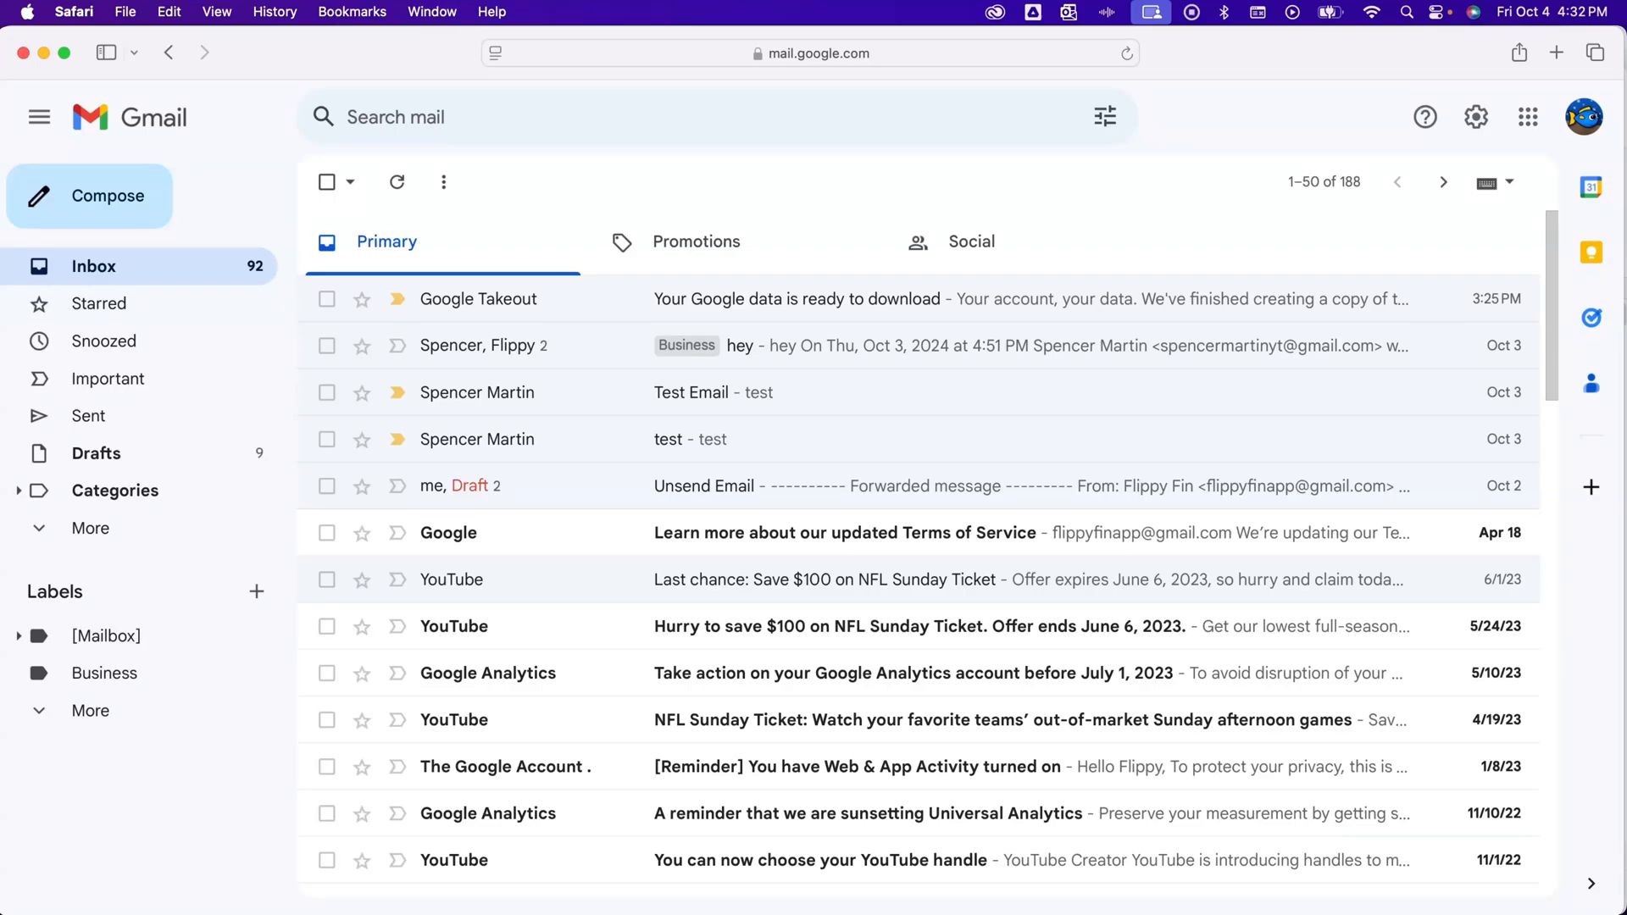
{"action": "mouse_move", "coordinate": [815, 226]}
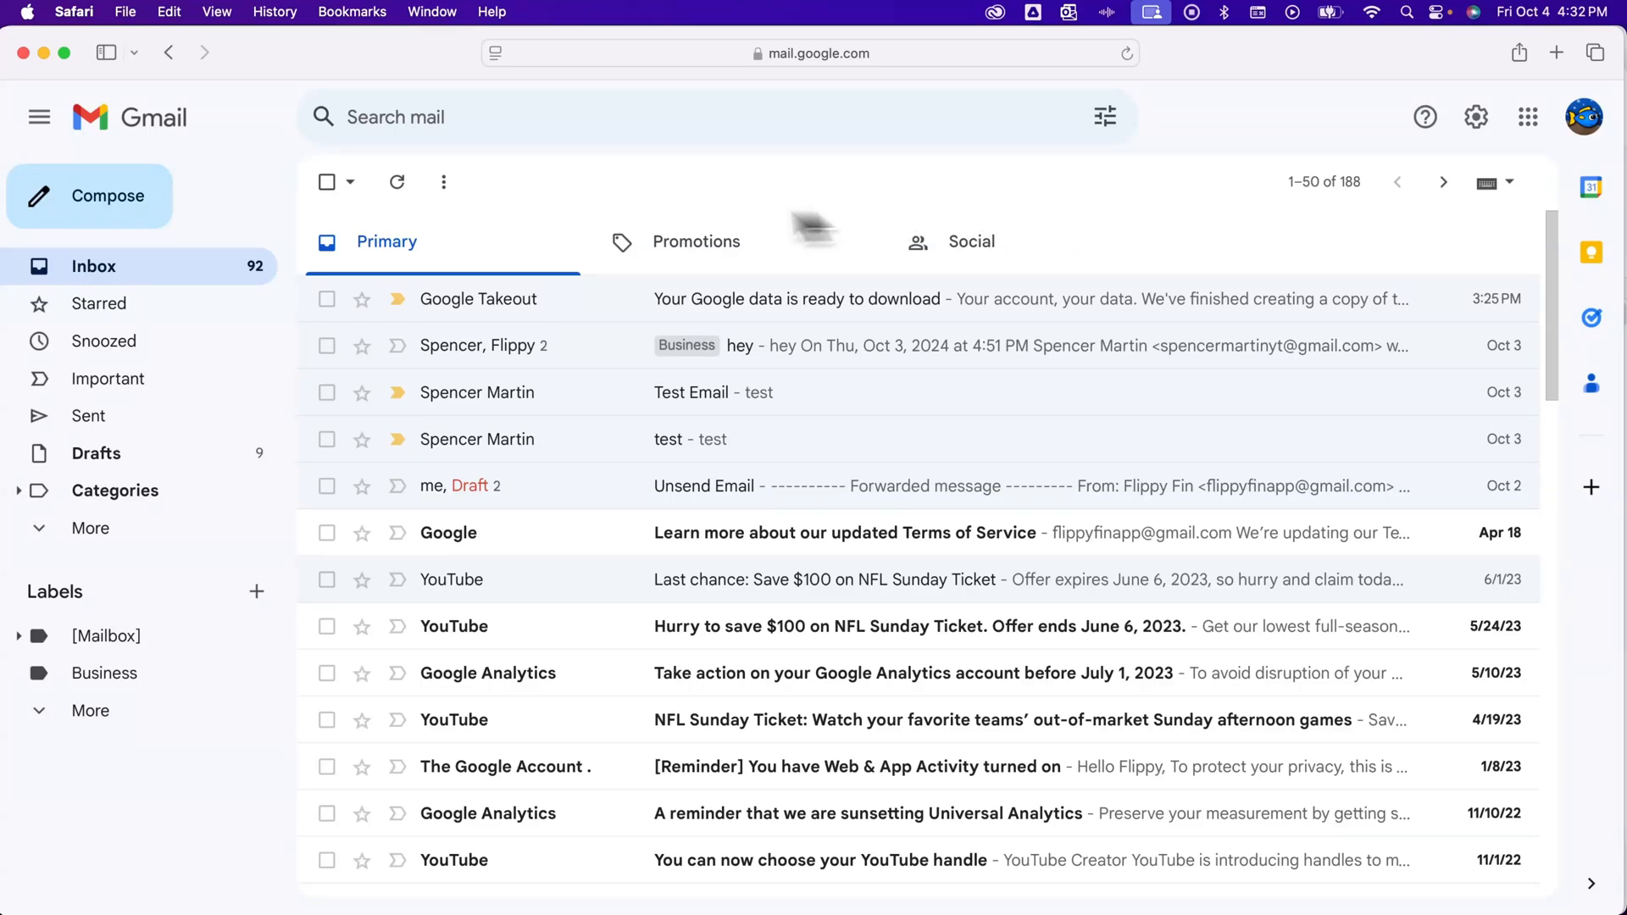
Step: Compose a new email to the suggested 'contac' recipient with subject and body 'test'
{"action": "left_click", "coordinate": [90, 197]}
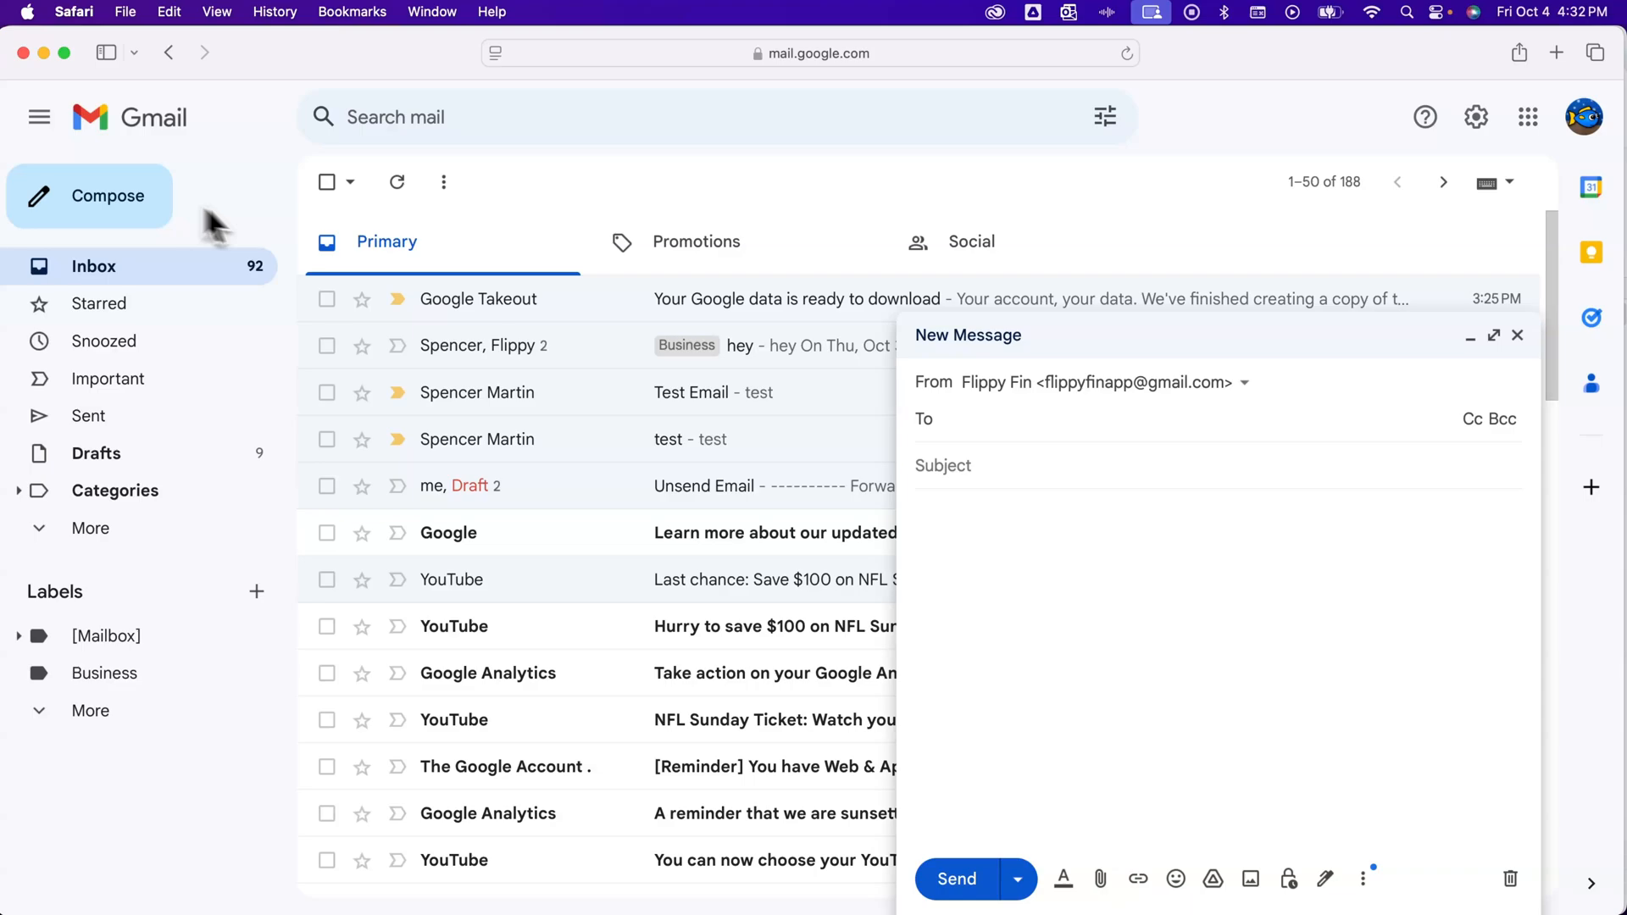
{"action": "type", "text": "contac"}
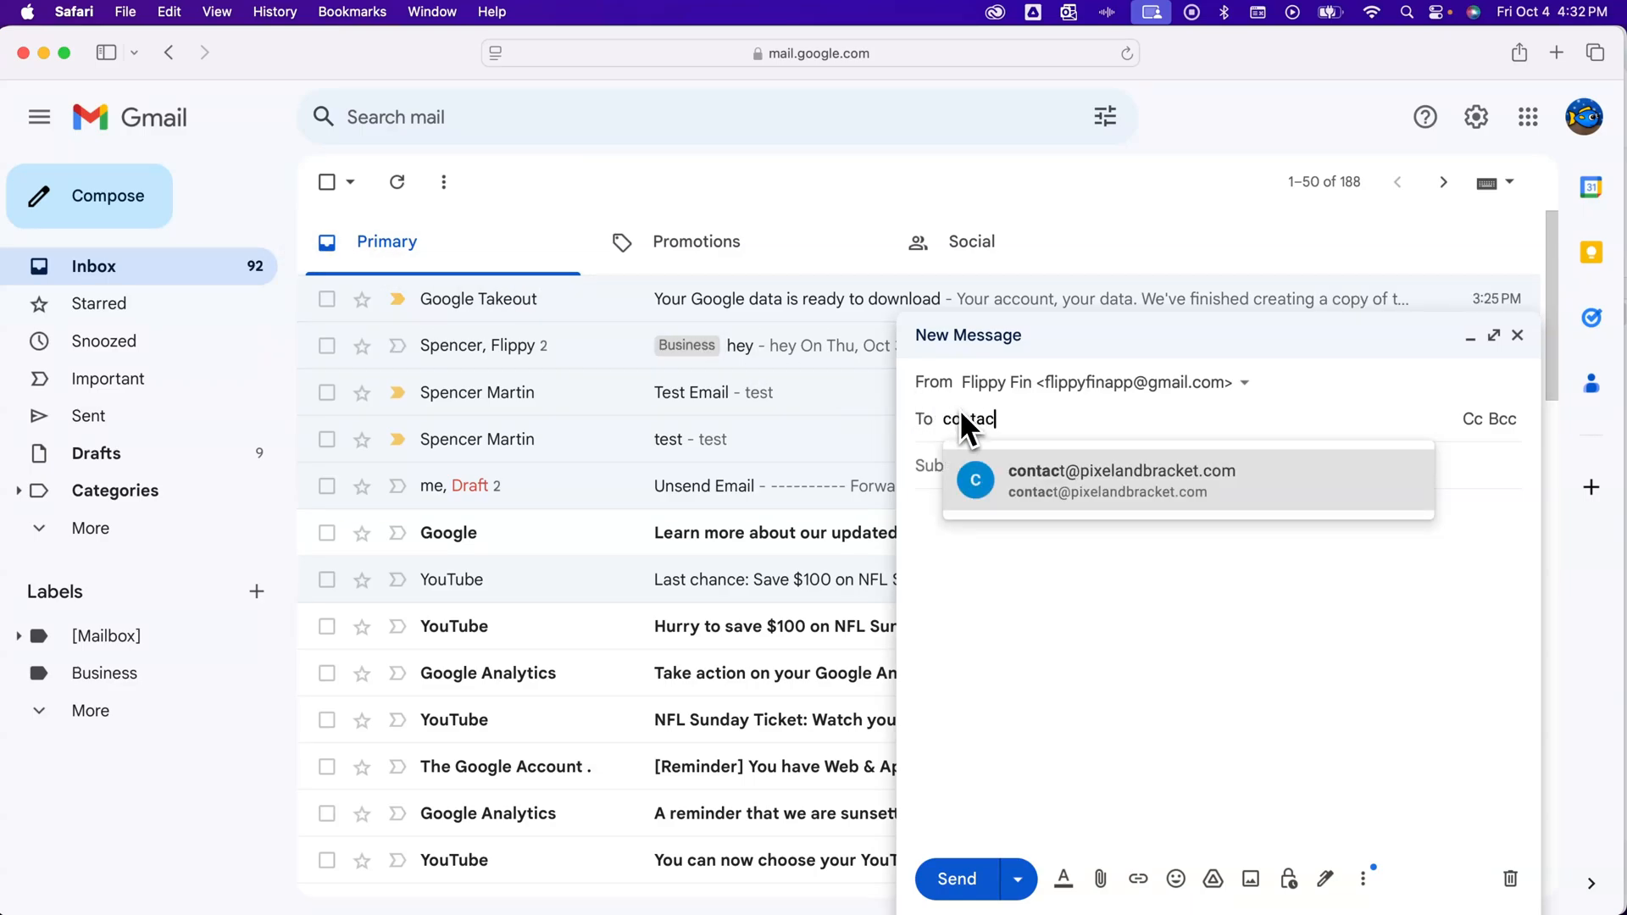
{"action": "left_click", "coordinate": [1121, 479]}
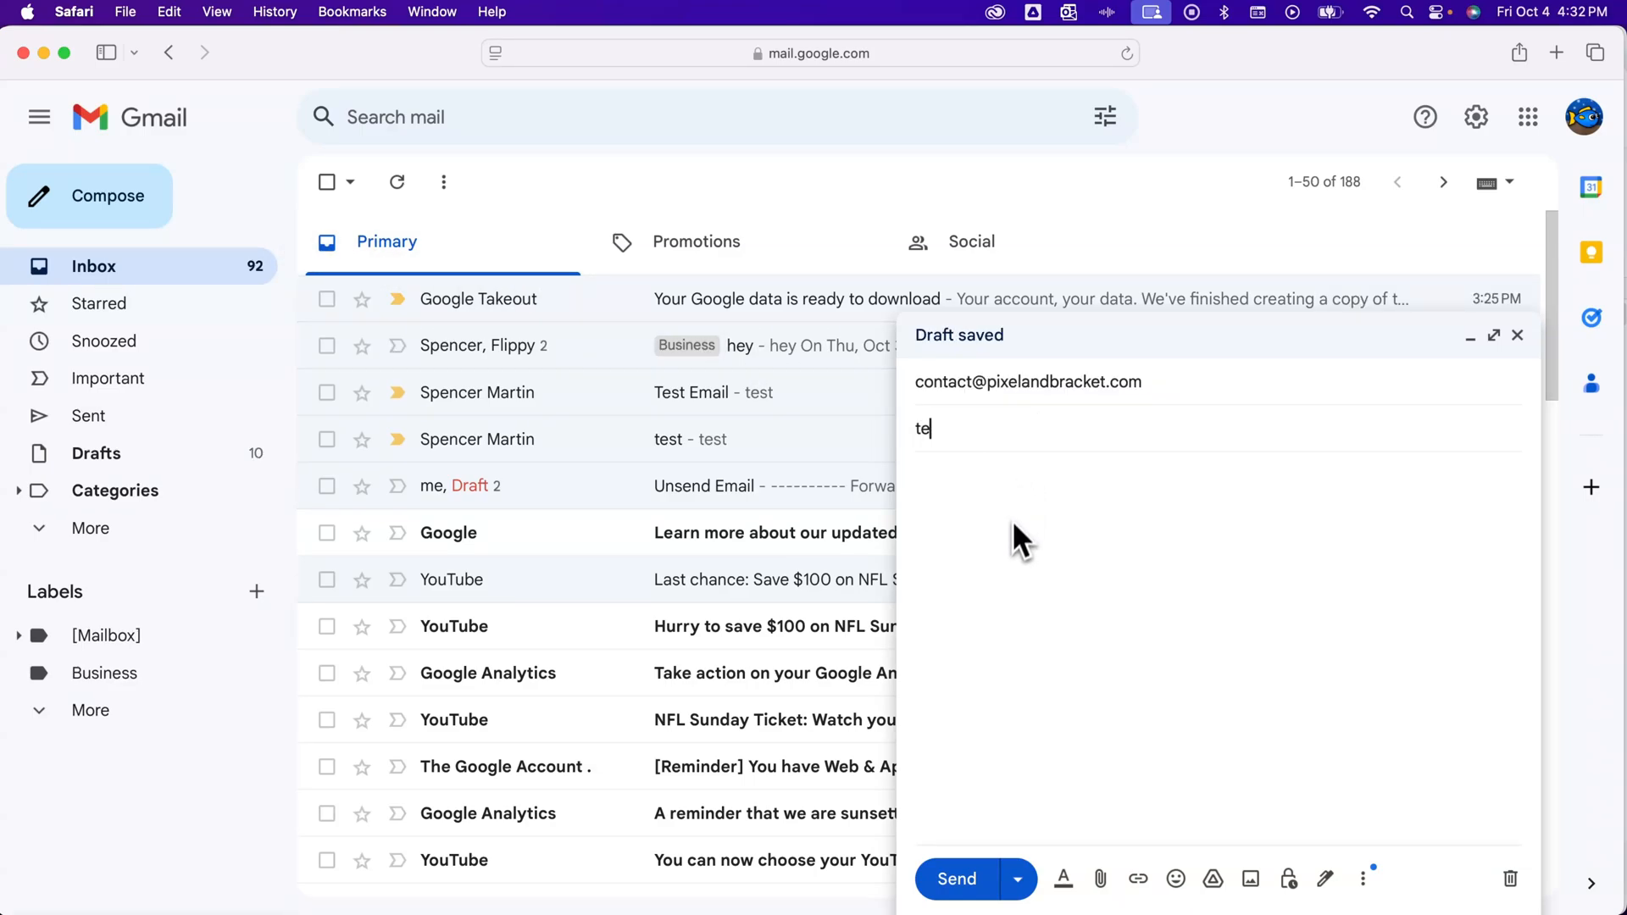
{"action": "type", "text": "test"}
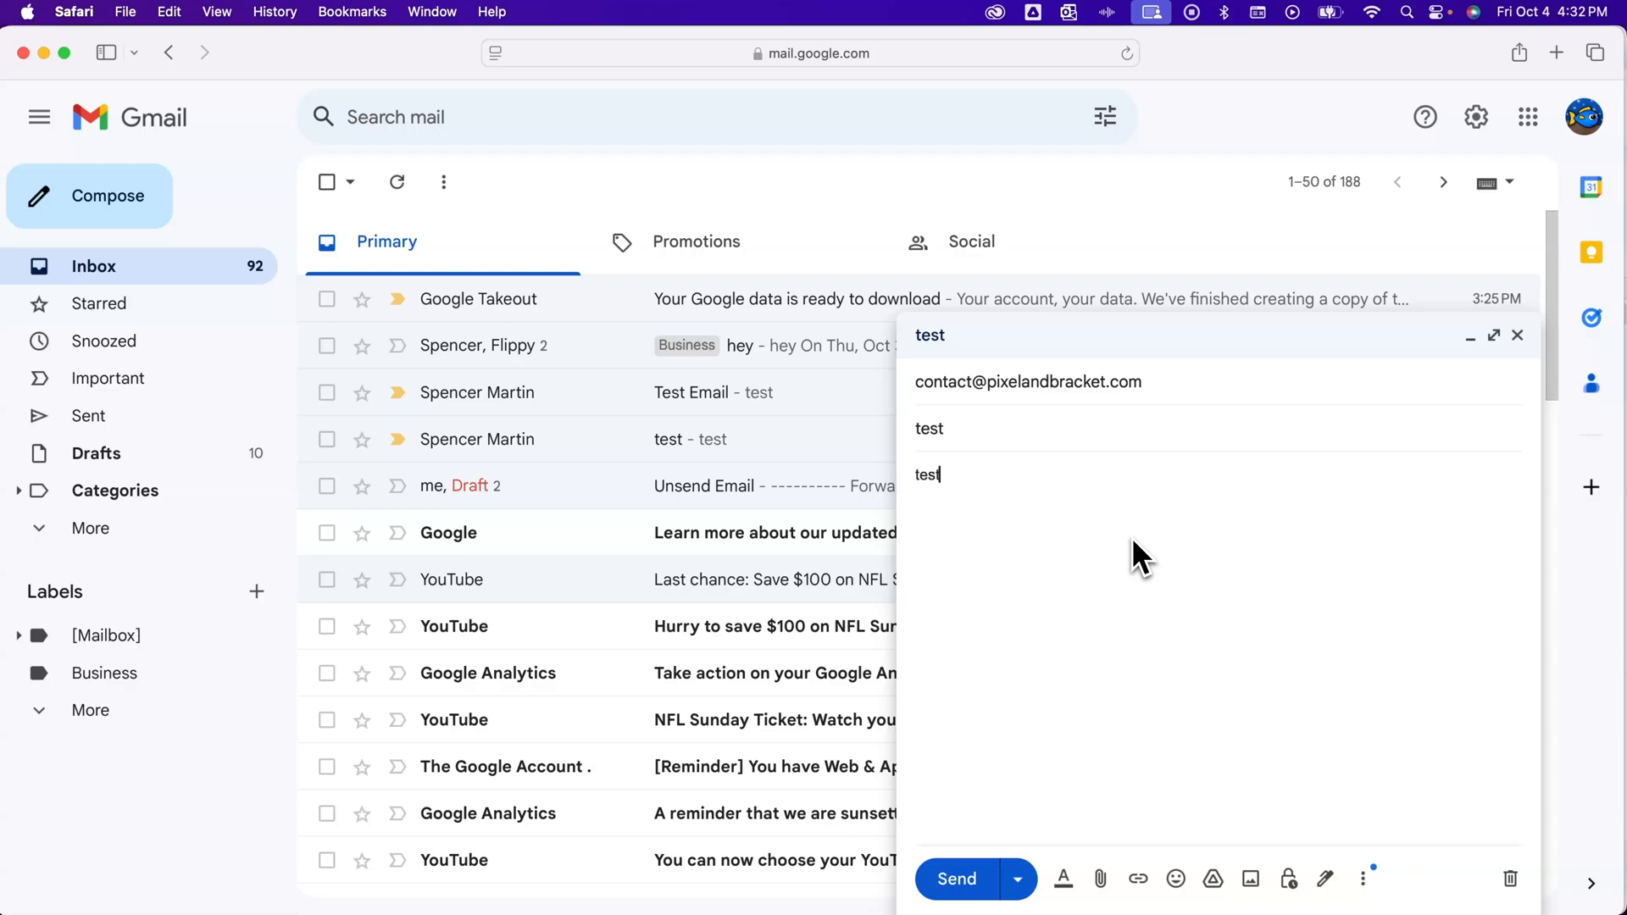
{"action": "mouse_move", "coordinate": [1288, 879]}
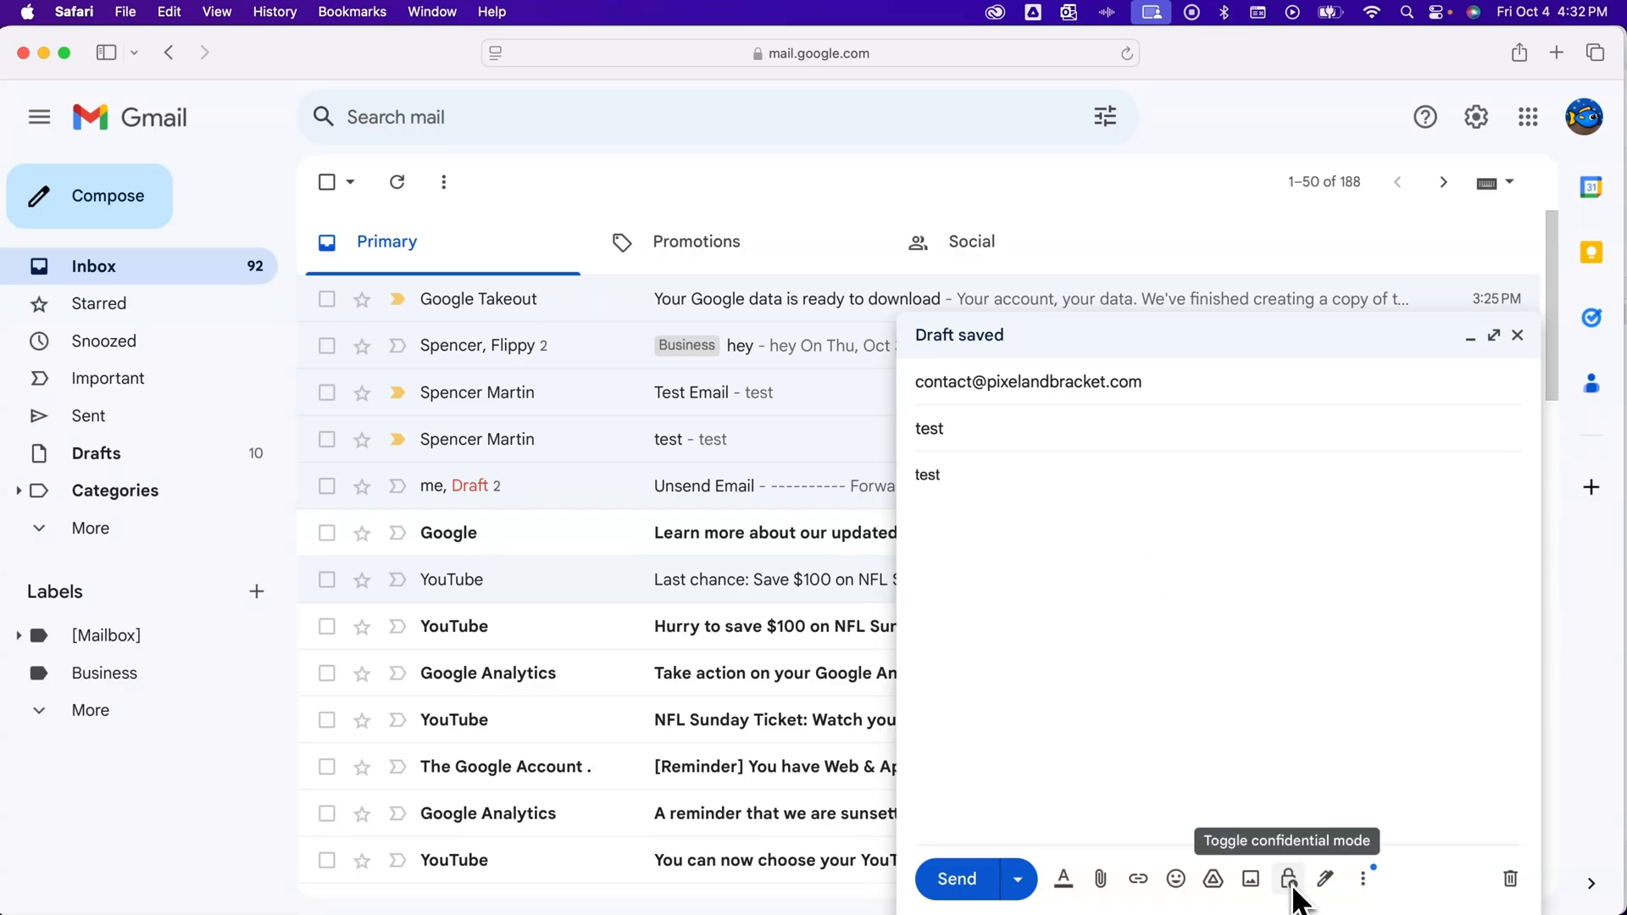
Step: Turn on confidential mode keeping the one-week expiration (Oct 11, 2024)
{"action": "left_click", "coordinate": [1288, 879]}
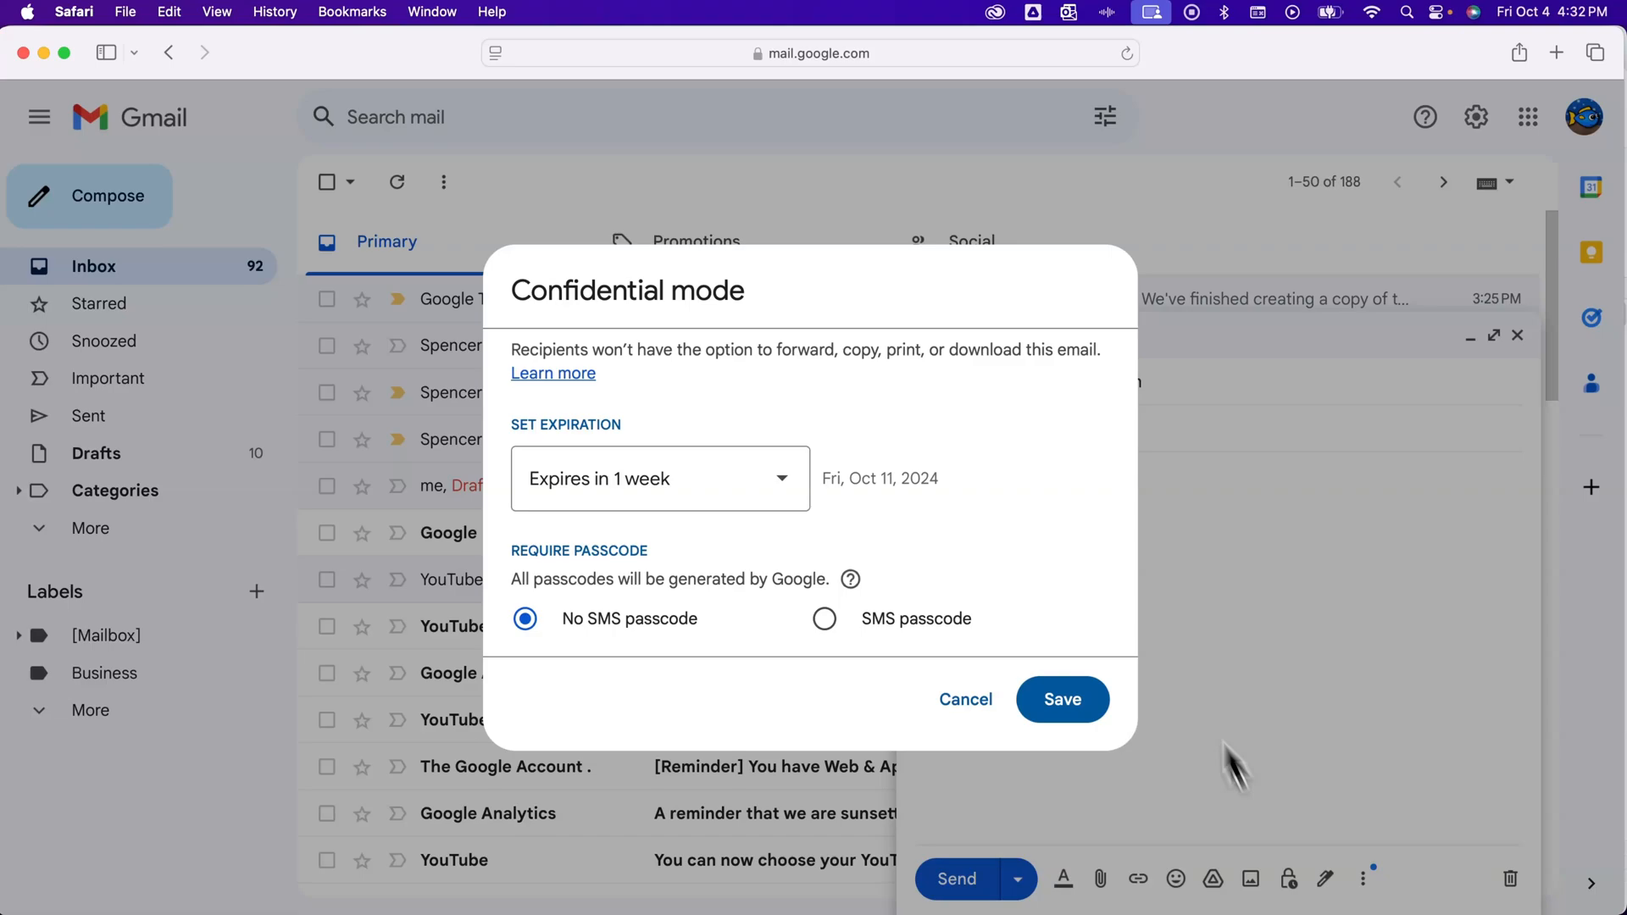
{"action": "mouse_move", "coordinate": [1000, 455]}
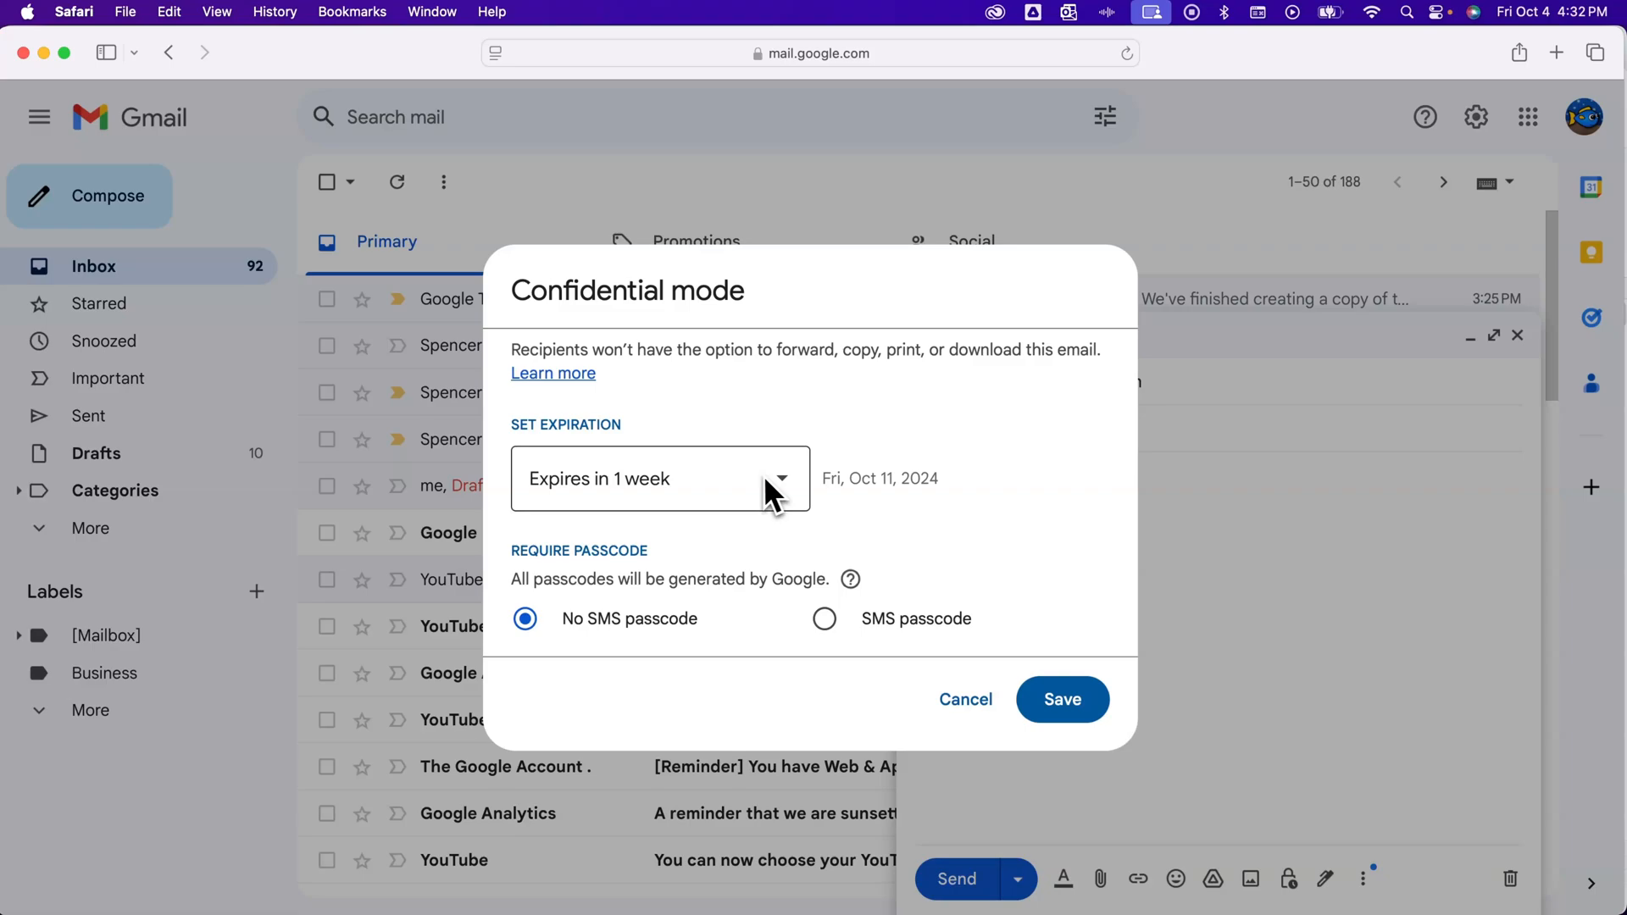
{"action": "left_click", "coordinate": [659, 478]}
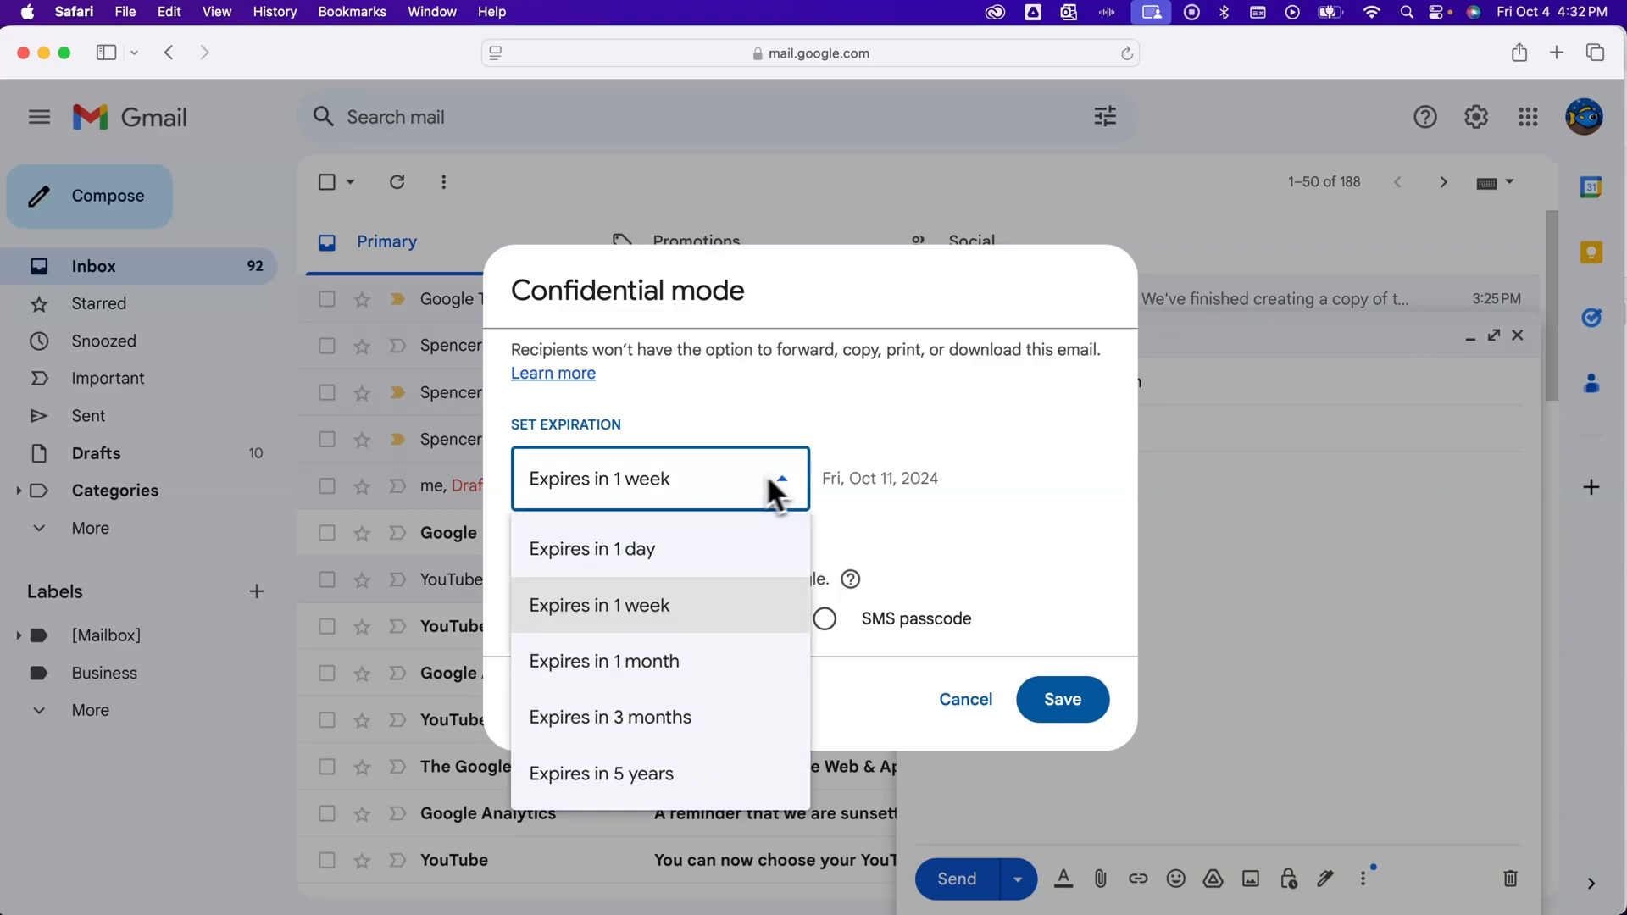
{"action": "left_click", "coordinate": [598, 605]}
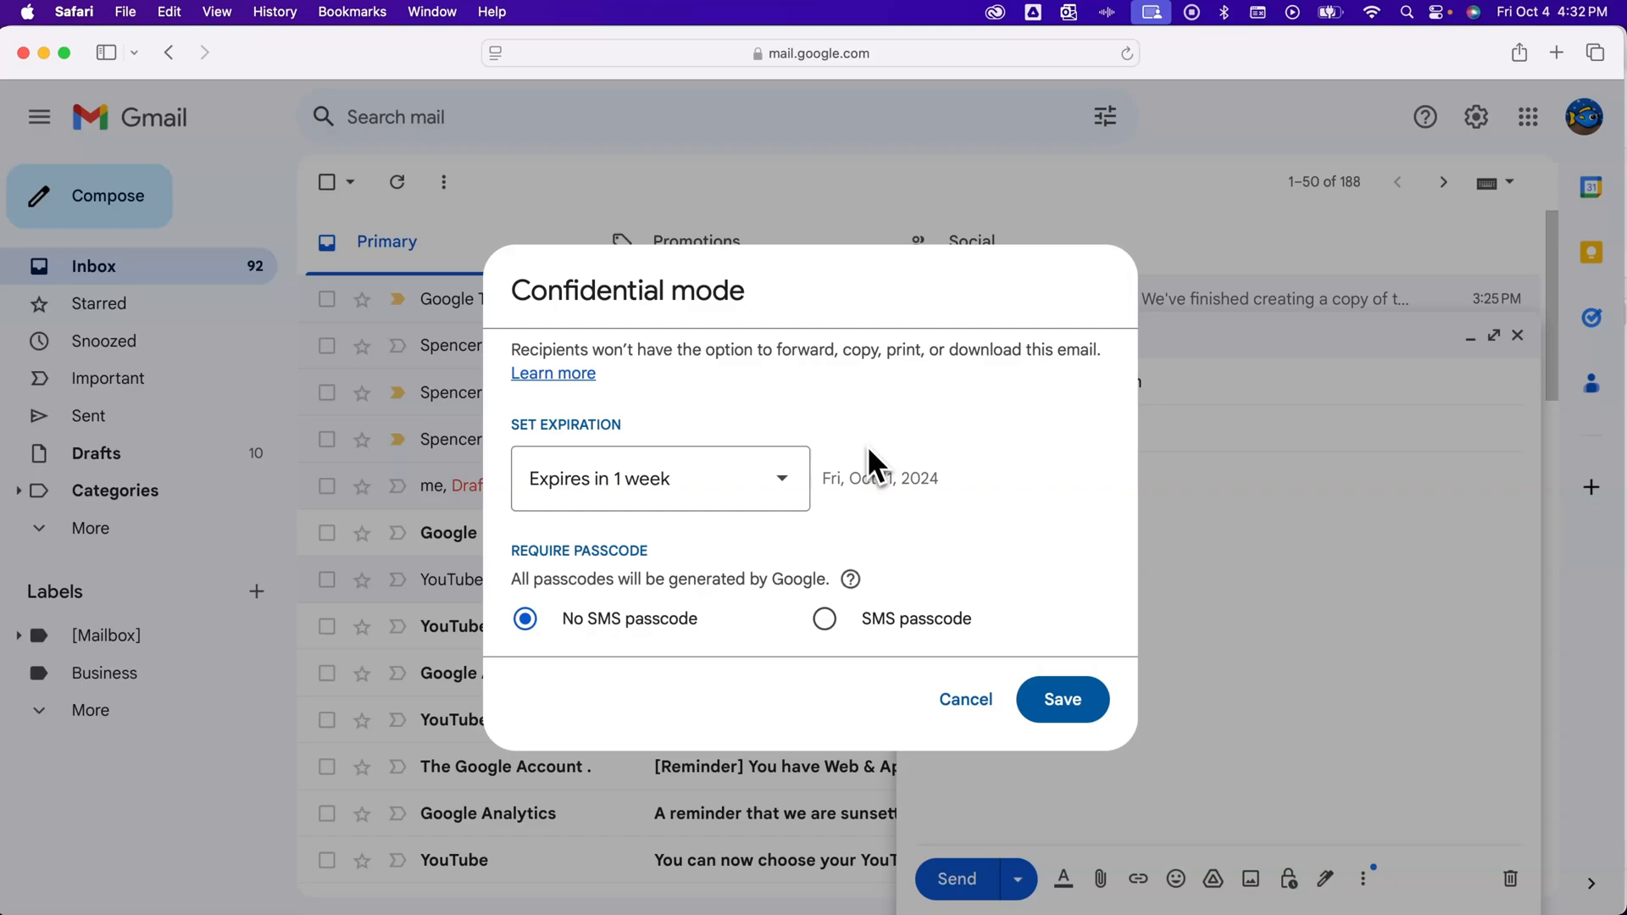
{"action": "mouse_move", "coordinate": [843, 437]}
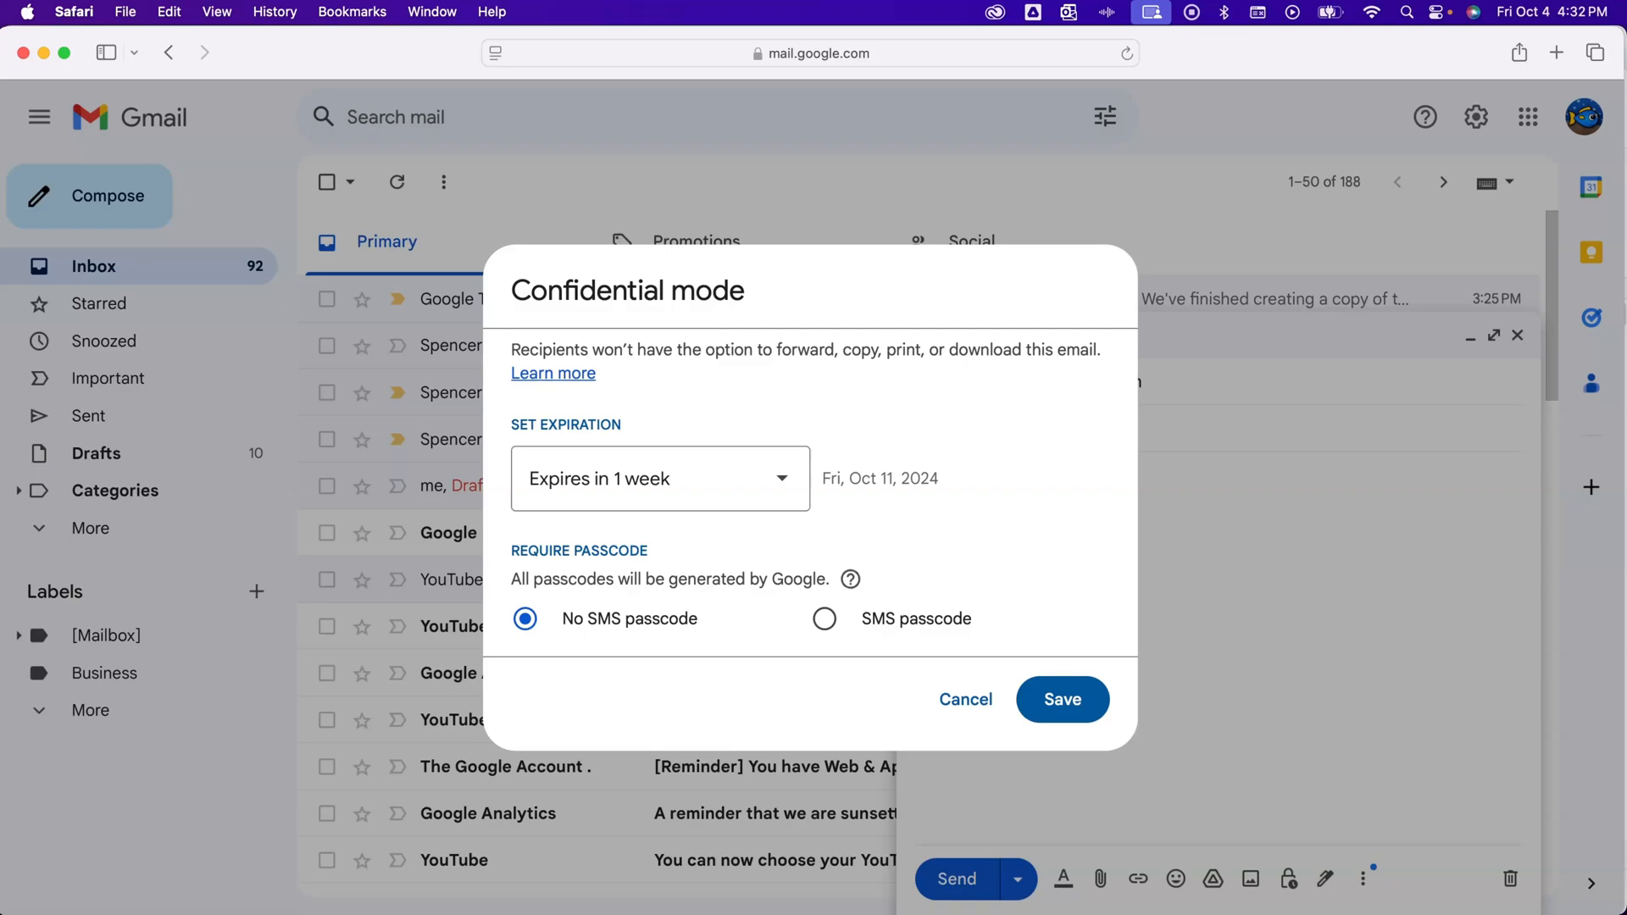
{"action": "left_click", "coordinate": [659, 478]}
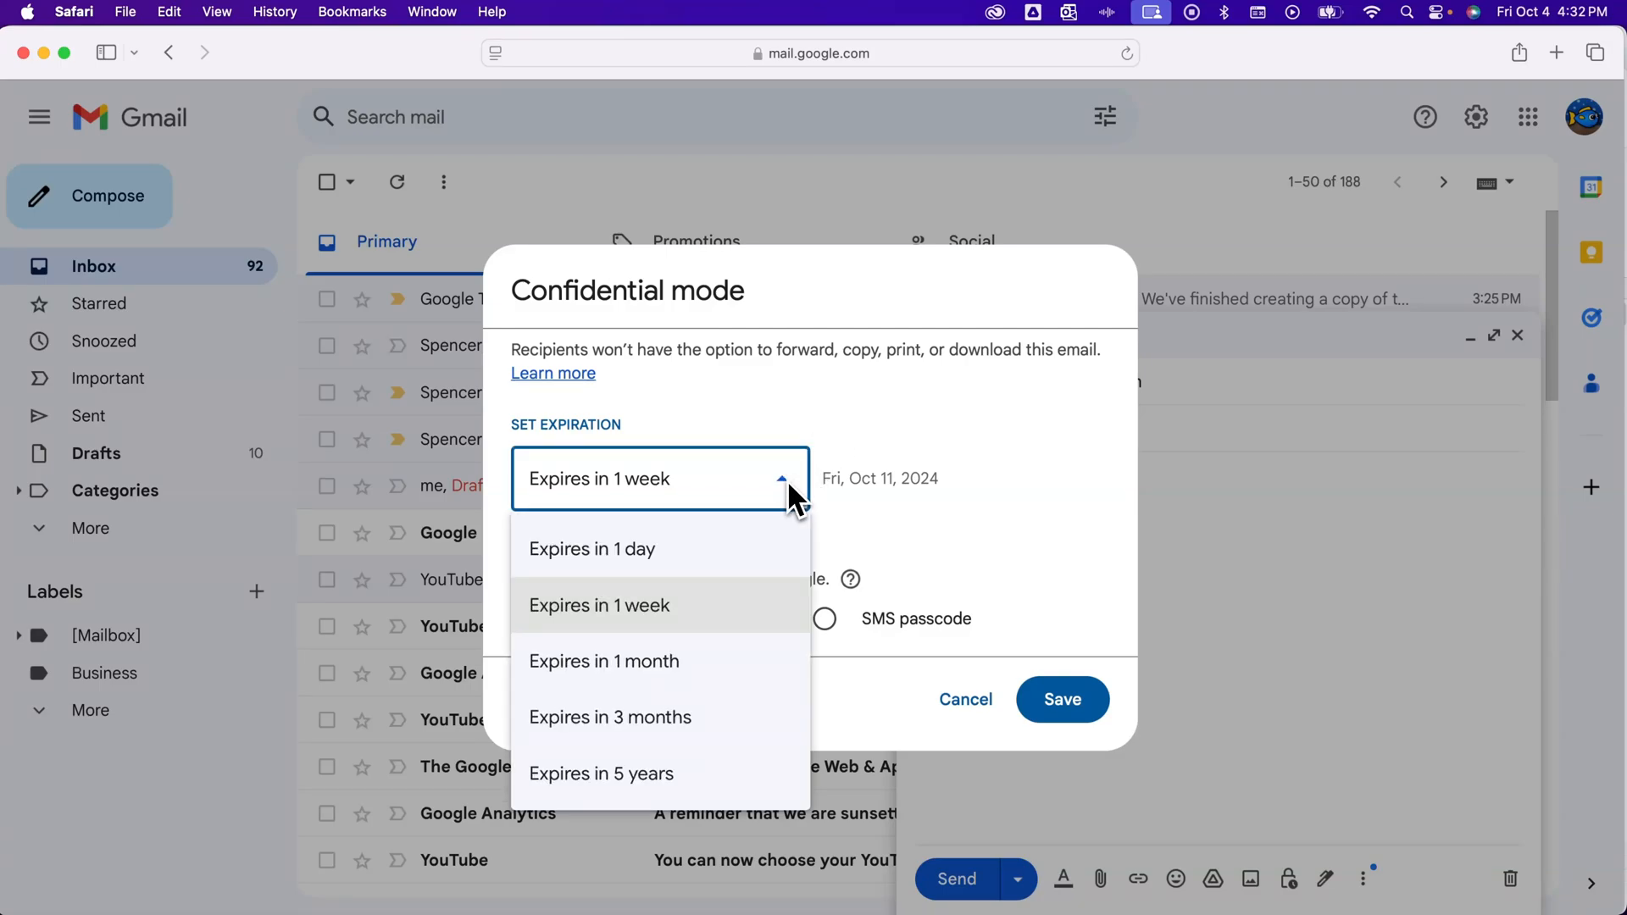
{"action": "left_click", "coordinate": [598, 605]}
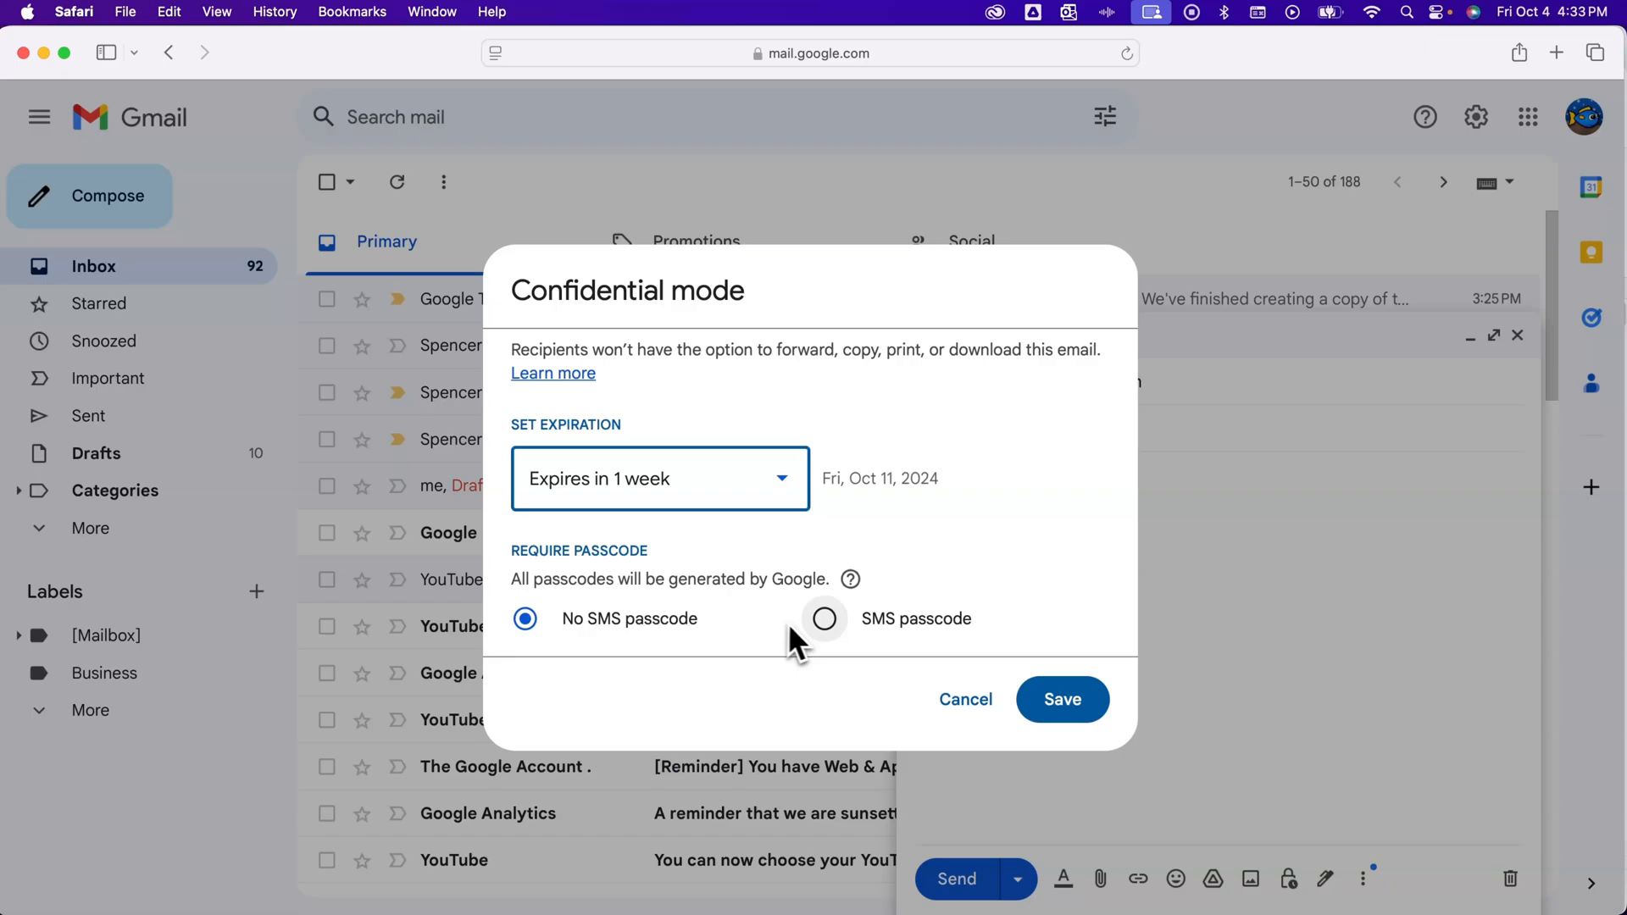
{"action": "mouse_move", "coordinate": [803, 640]}
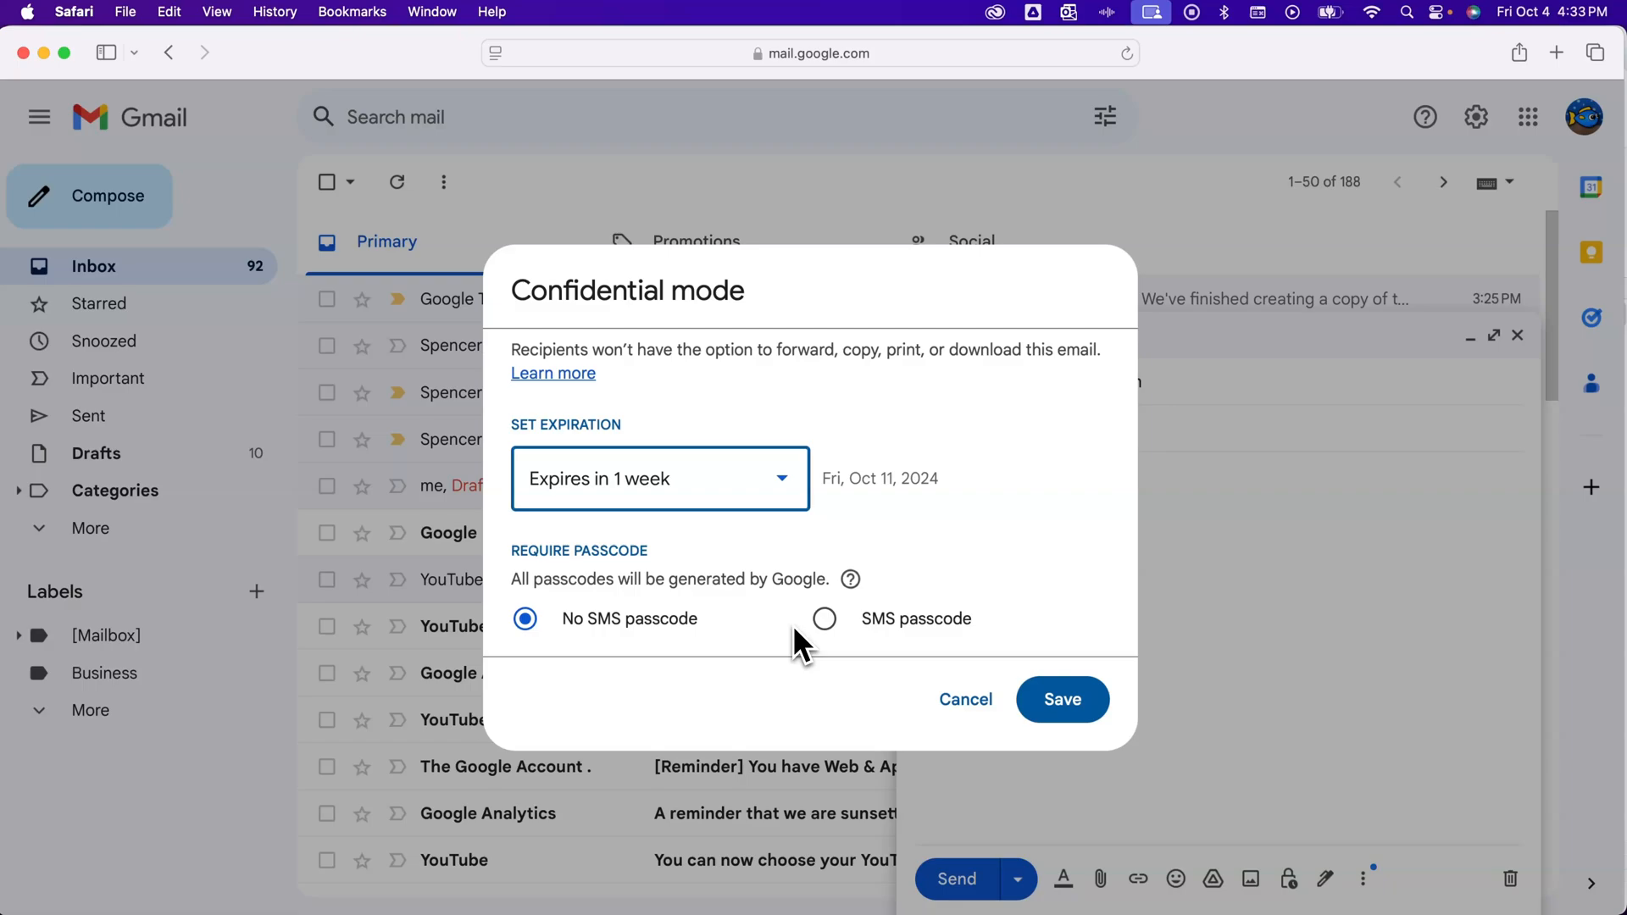
Step: Require an SMS passcode, save, and attempt sending, reaching the phone-number prompt
{"action": "left_click", "coordinate": [823, 619]}
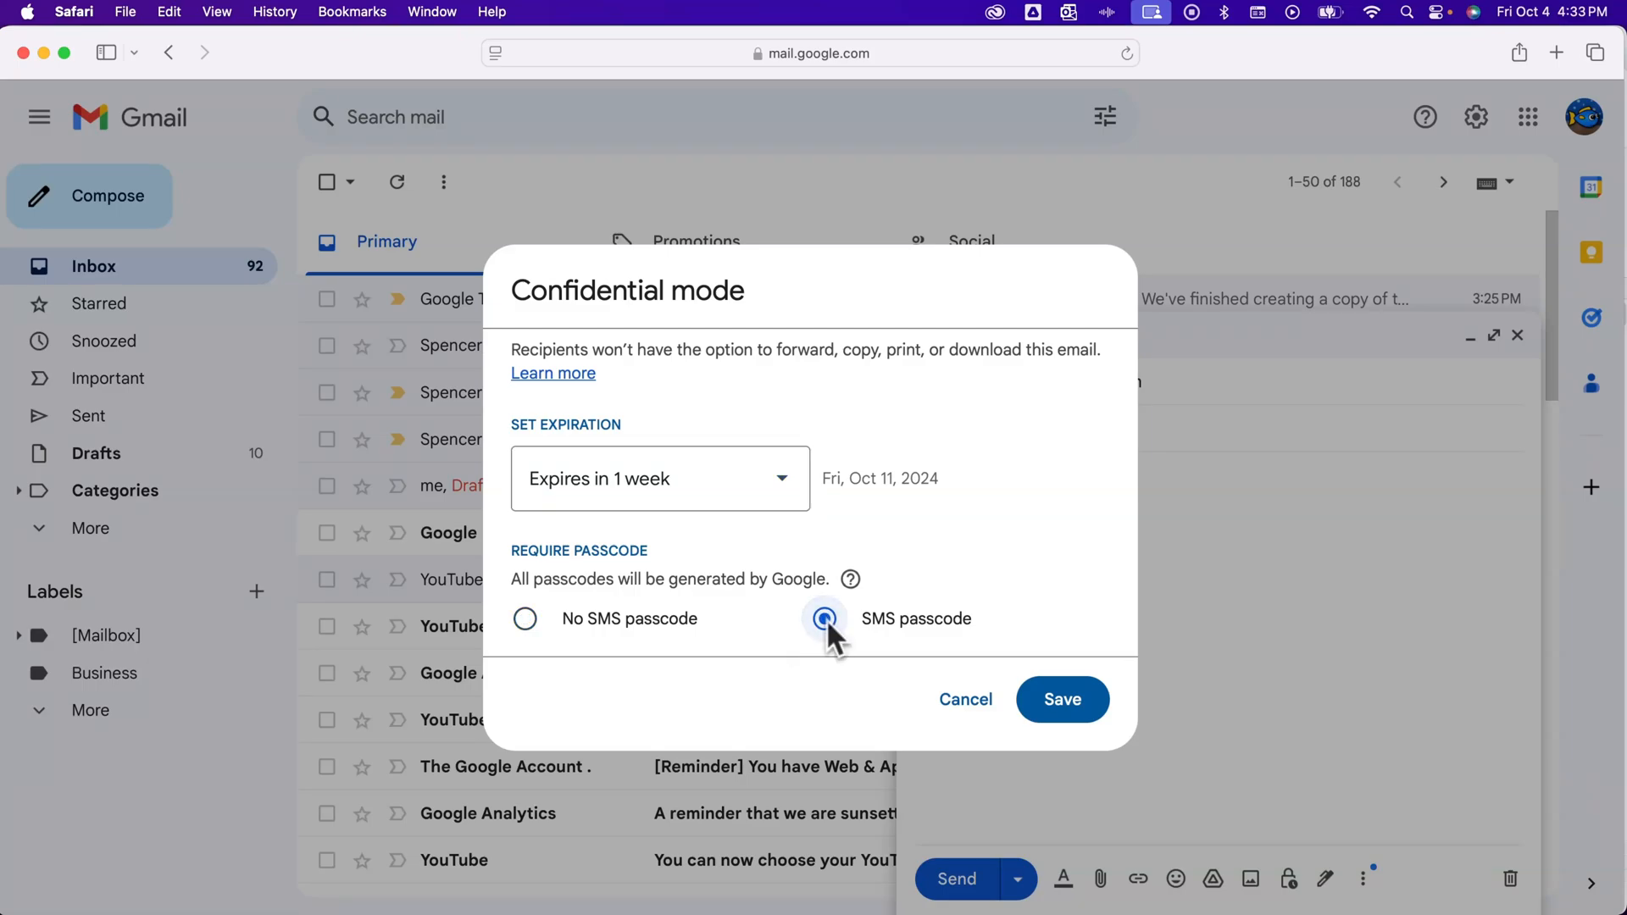
{"action": "left_click", "coordinate": [1061, 700]}
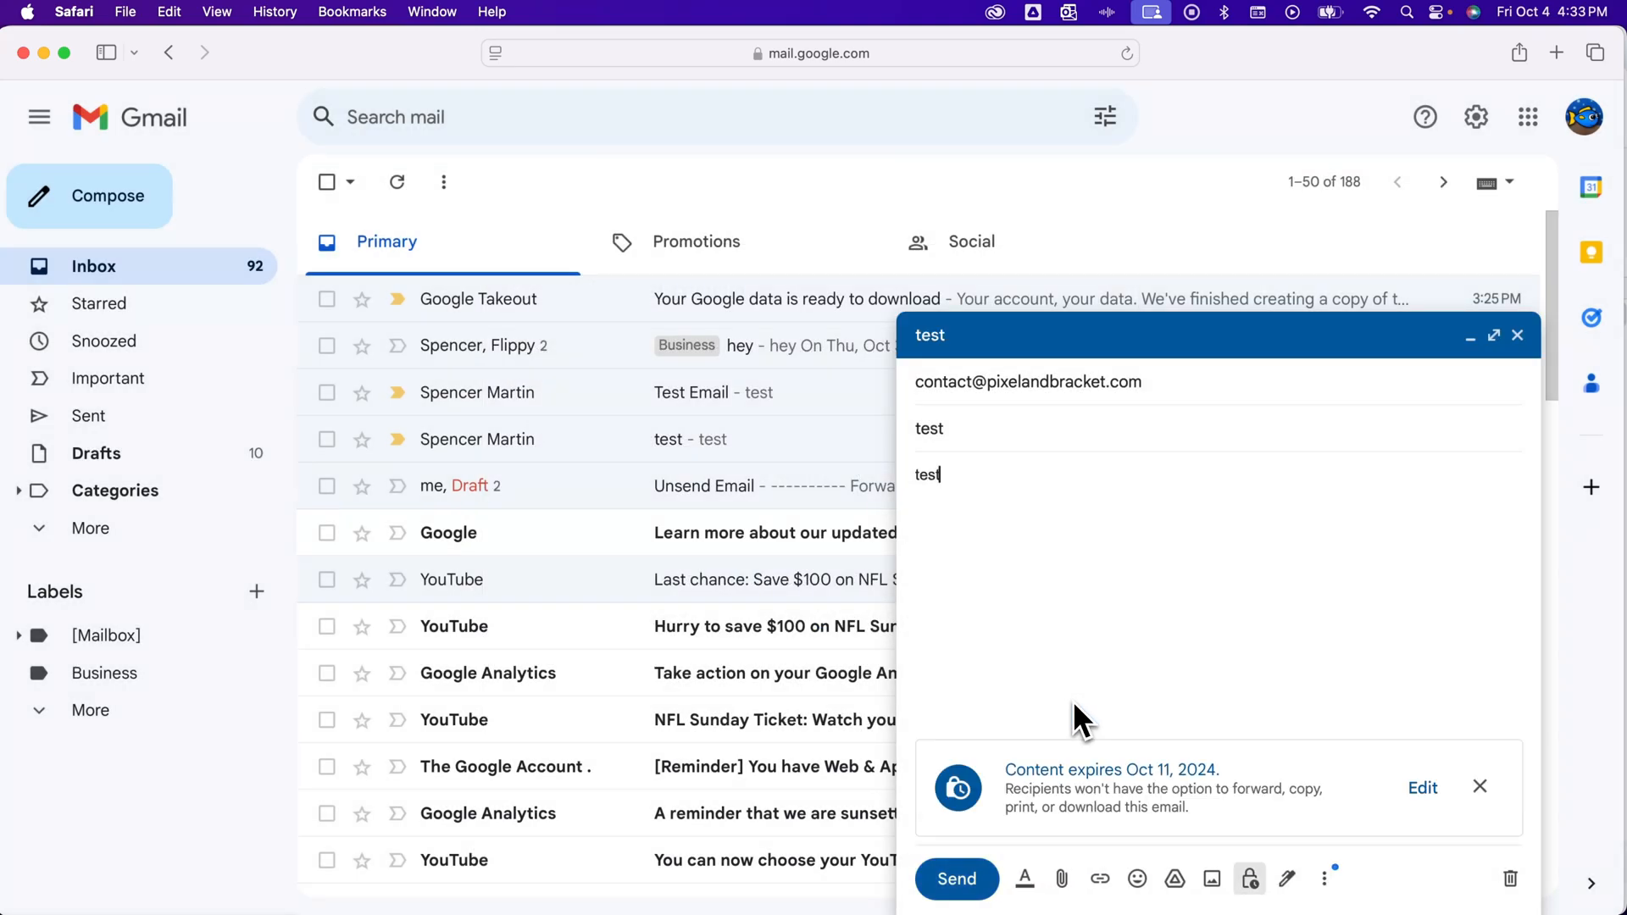
{"action": "mouse_move", "coordinate": [1032, 713]}
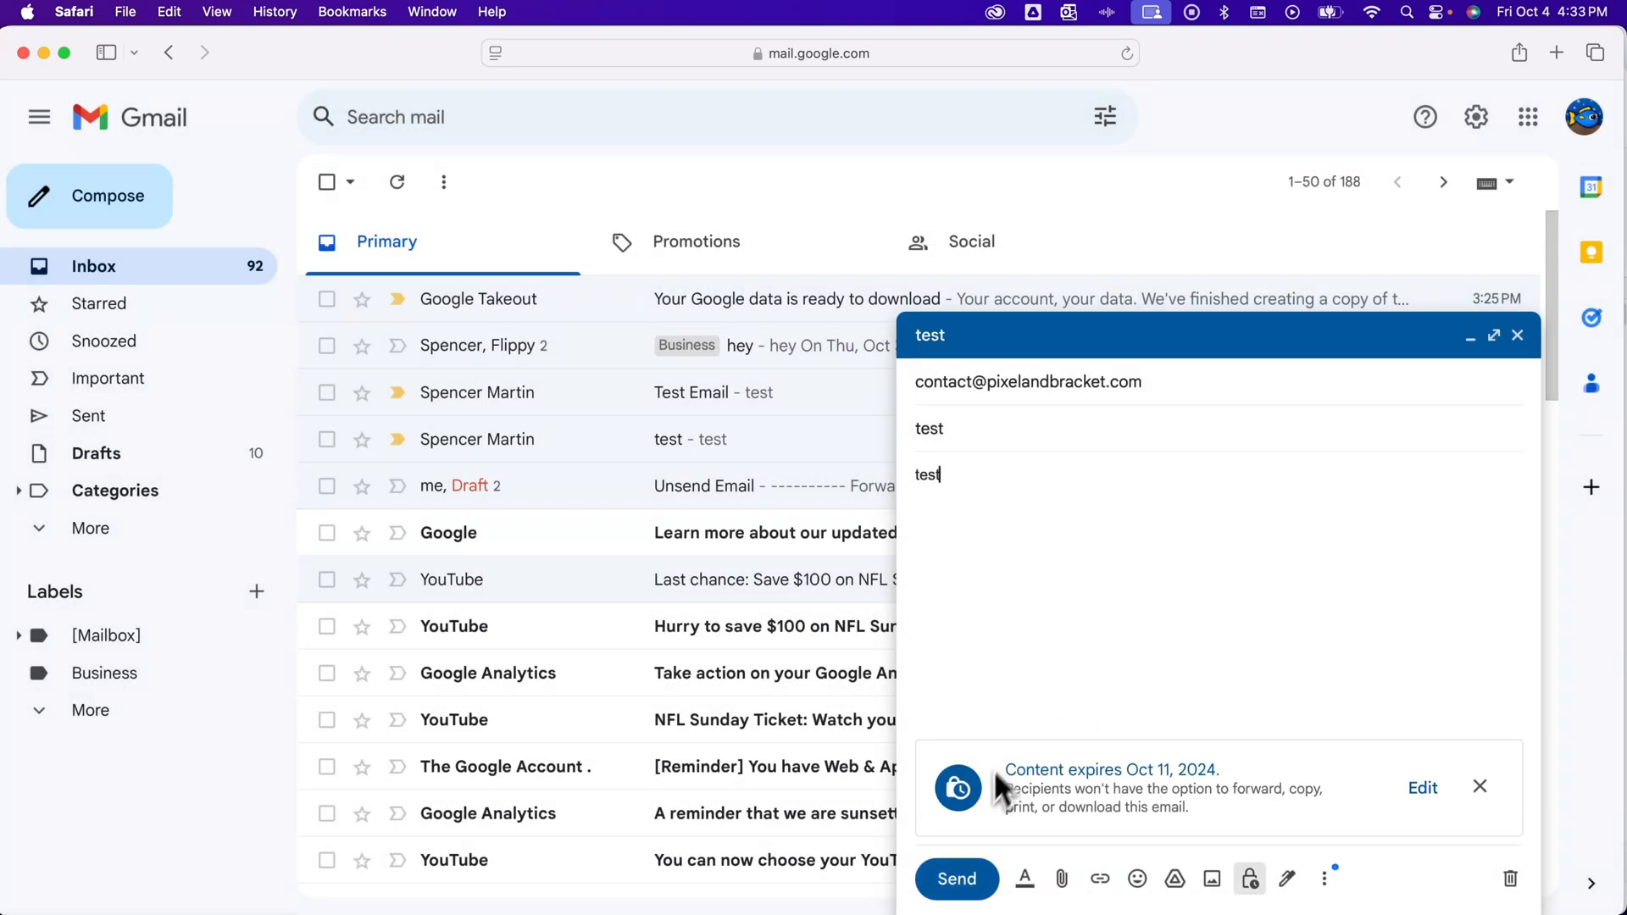
{"action": "left_click", "coordinate": [955, 879]}
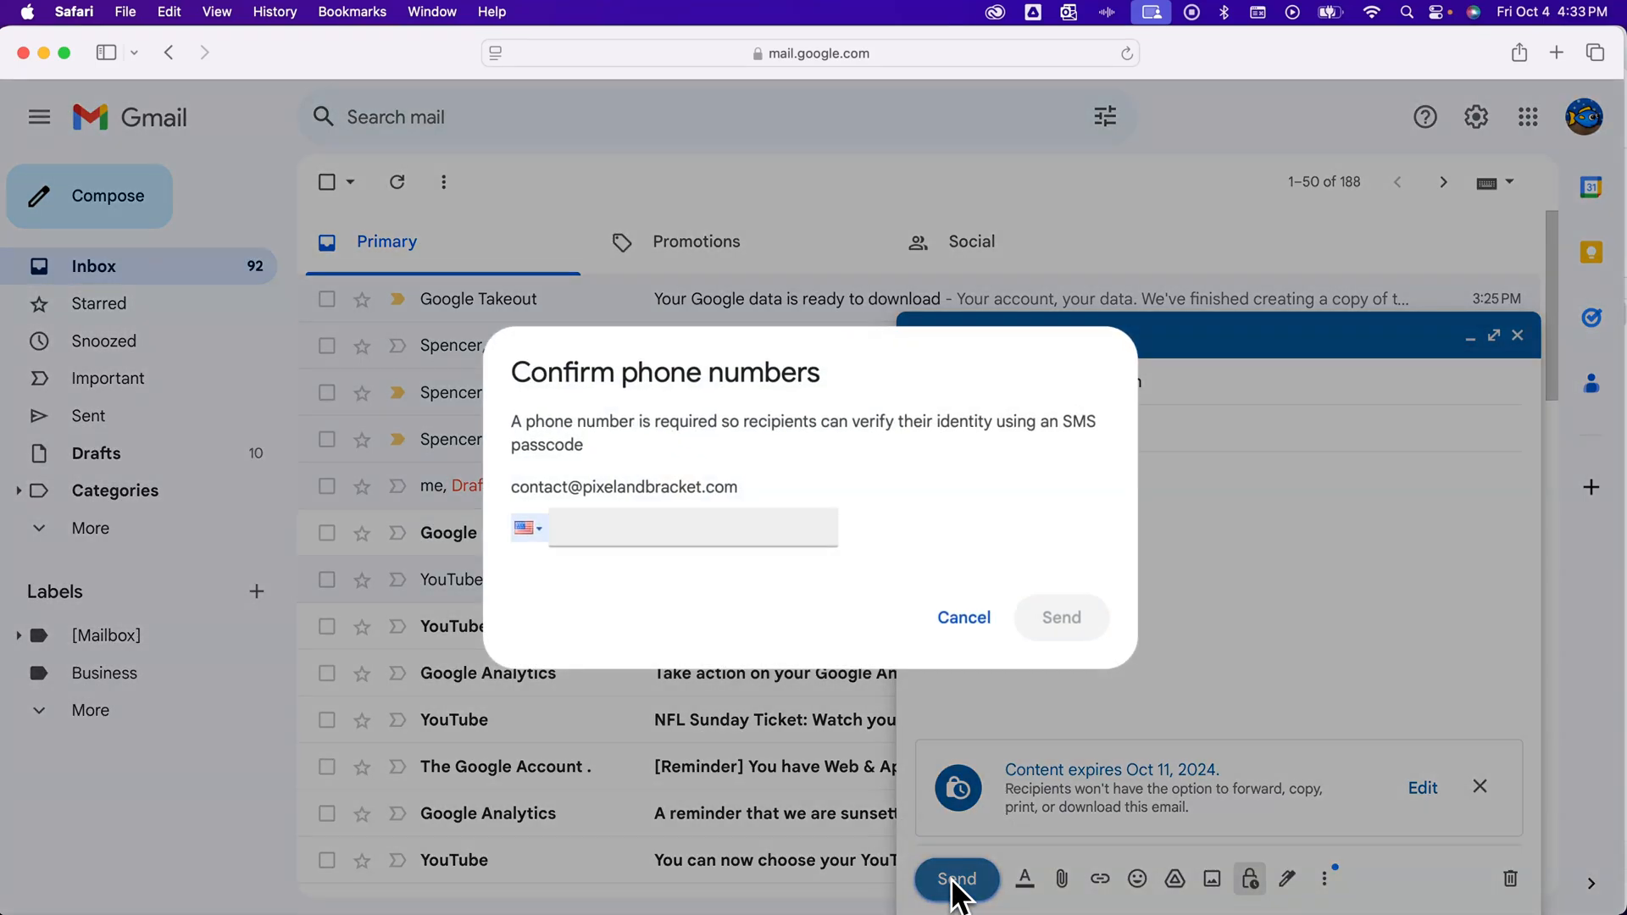
{"action": "left_click", "coordinate": [691, 527]}
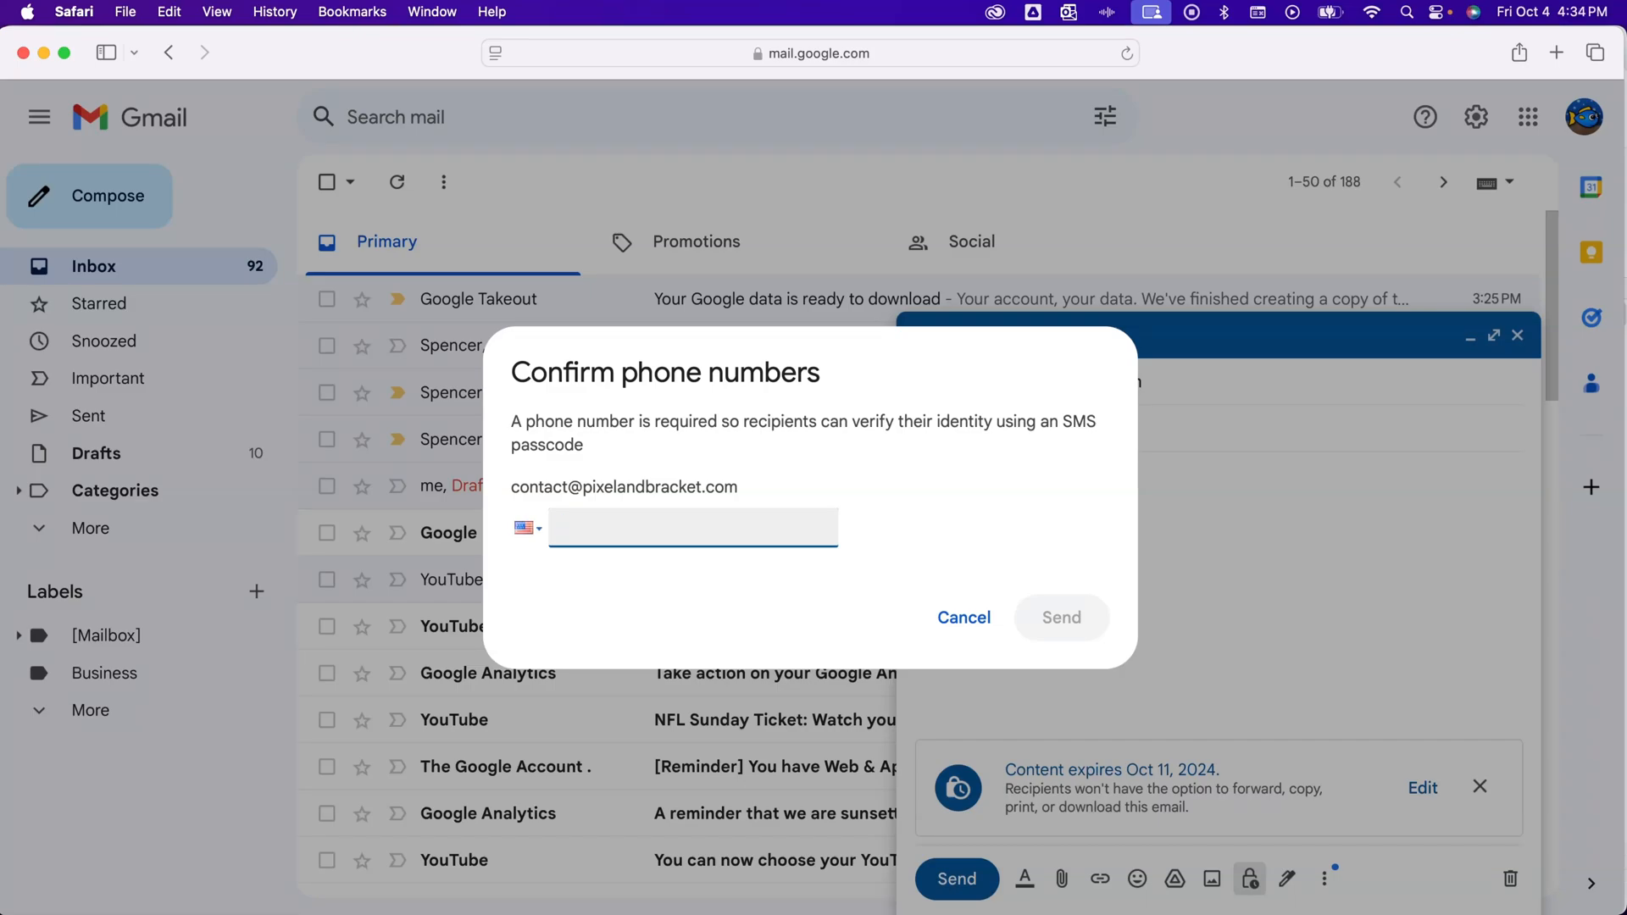
{"action": "mouse_move", "coordinate": [793, 552]}
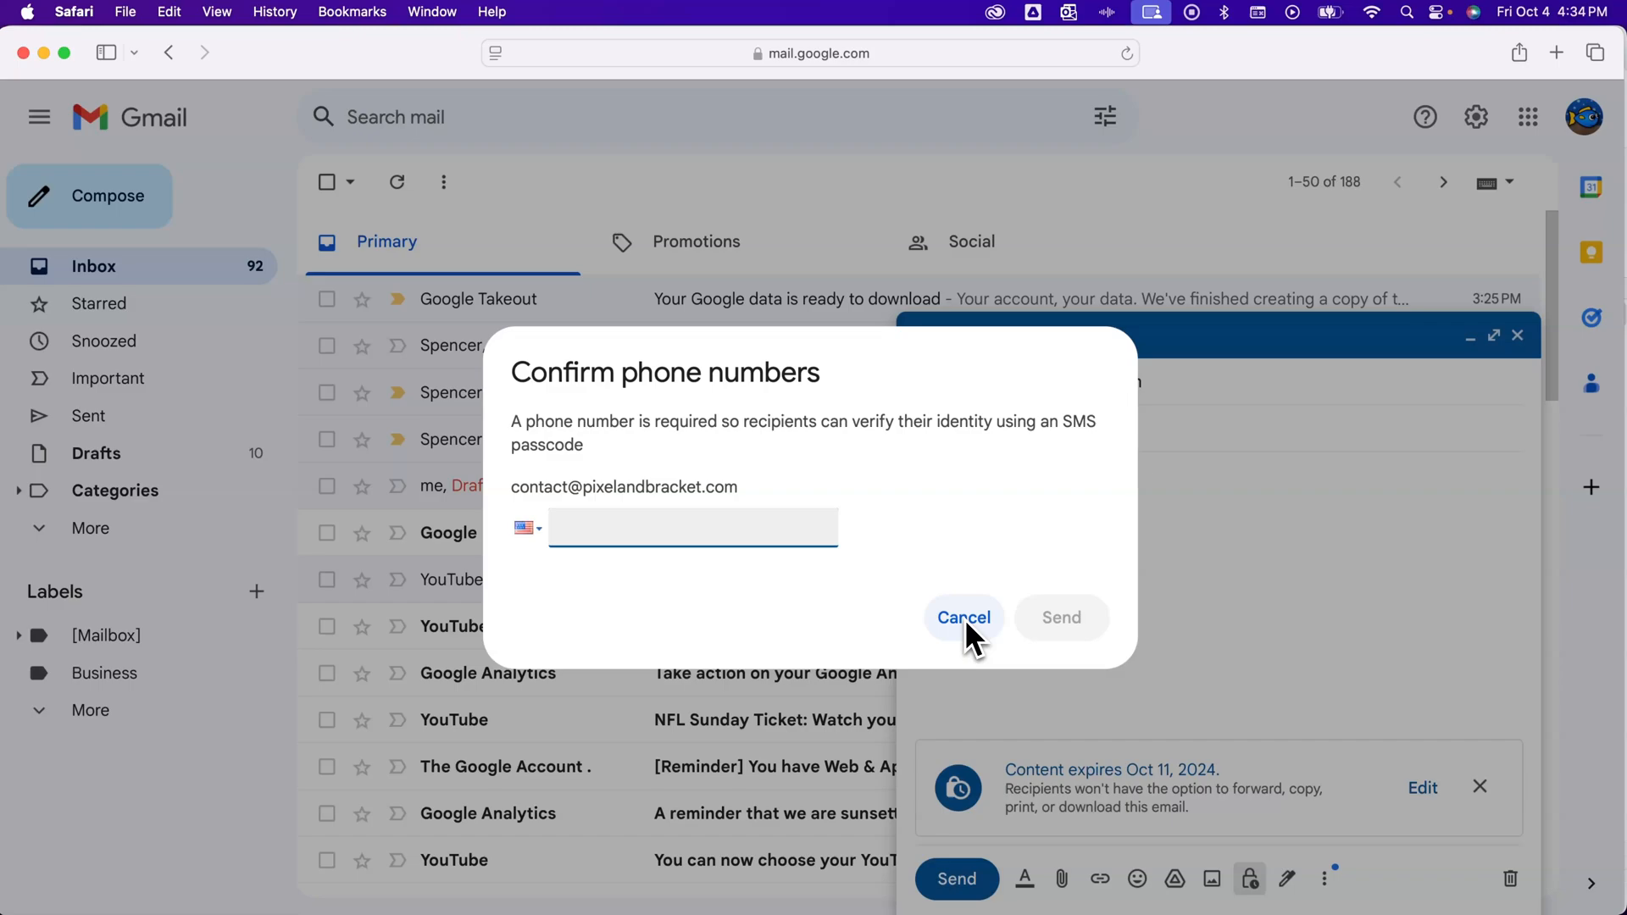
Step: Cancel the Confirm phone numbers dialog, returning to the unsent confidential draft
{"action": "left_click", "coordinate": [962, 617]}
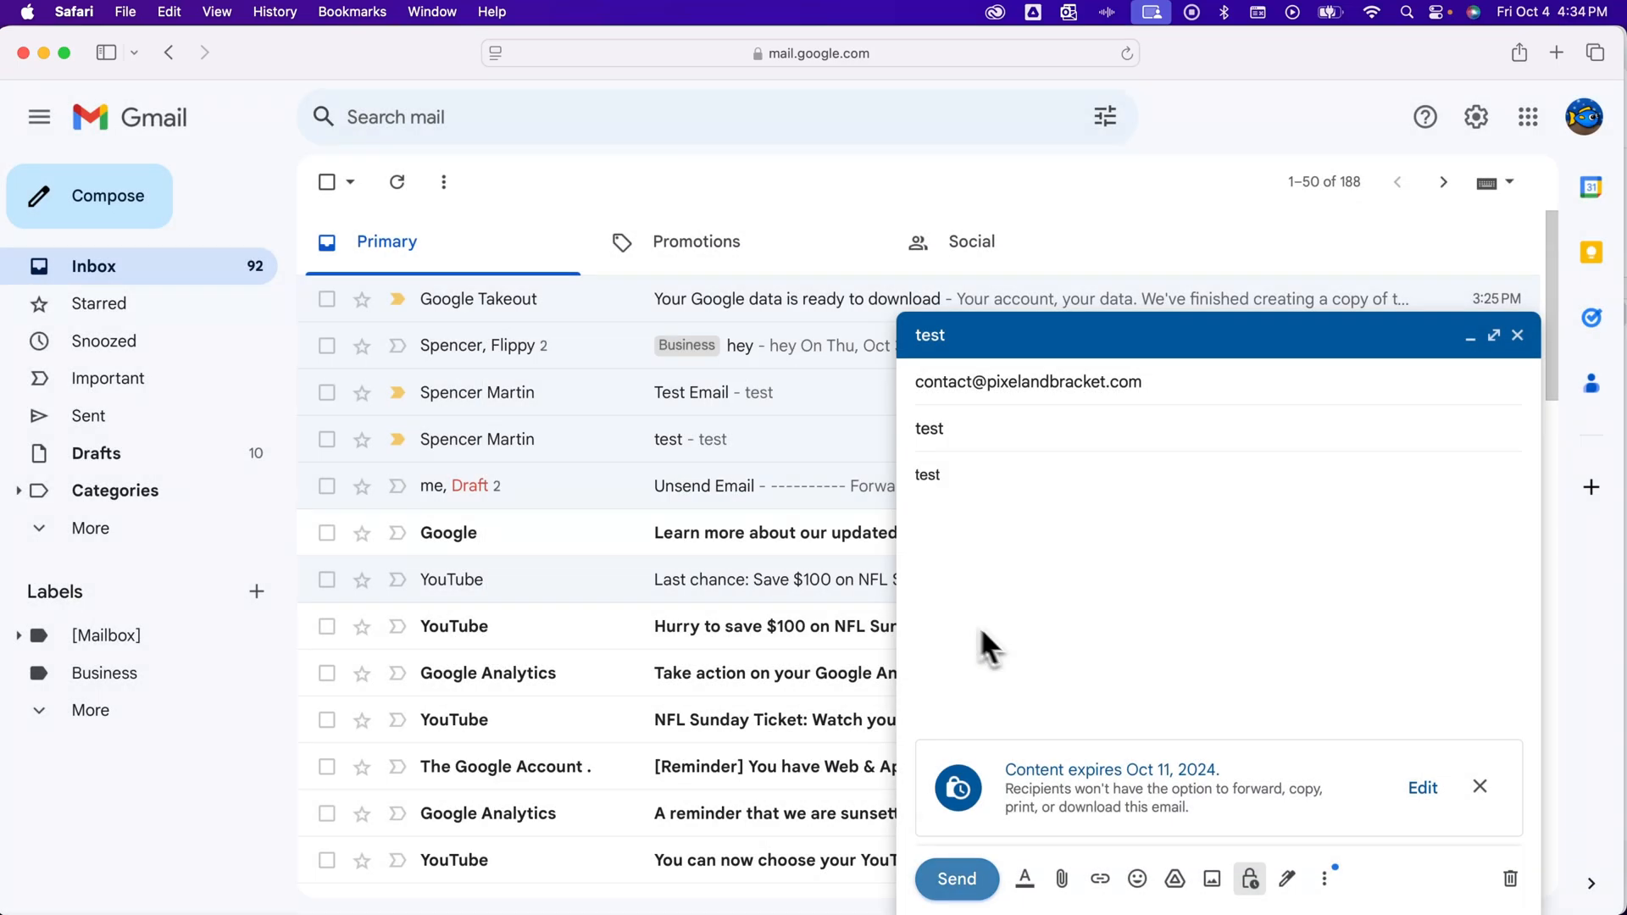
Step: Switch the confidential email to No SMS passcode, save, and send it
{"action": "left_click", "coordinate": [1422, 788]}
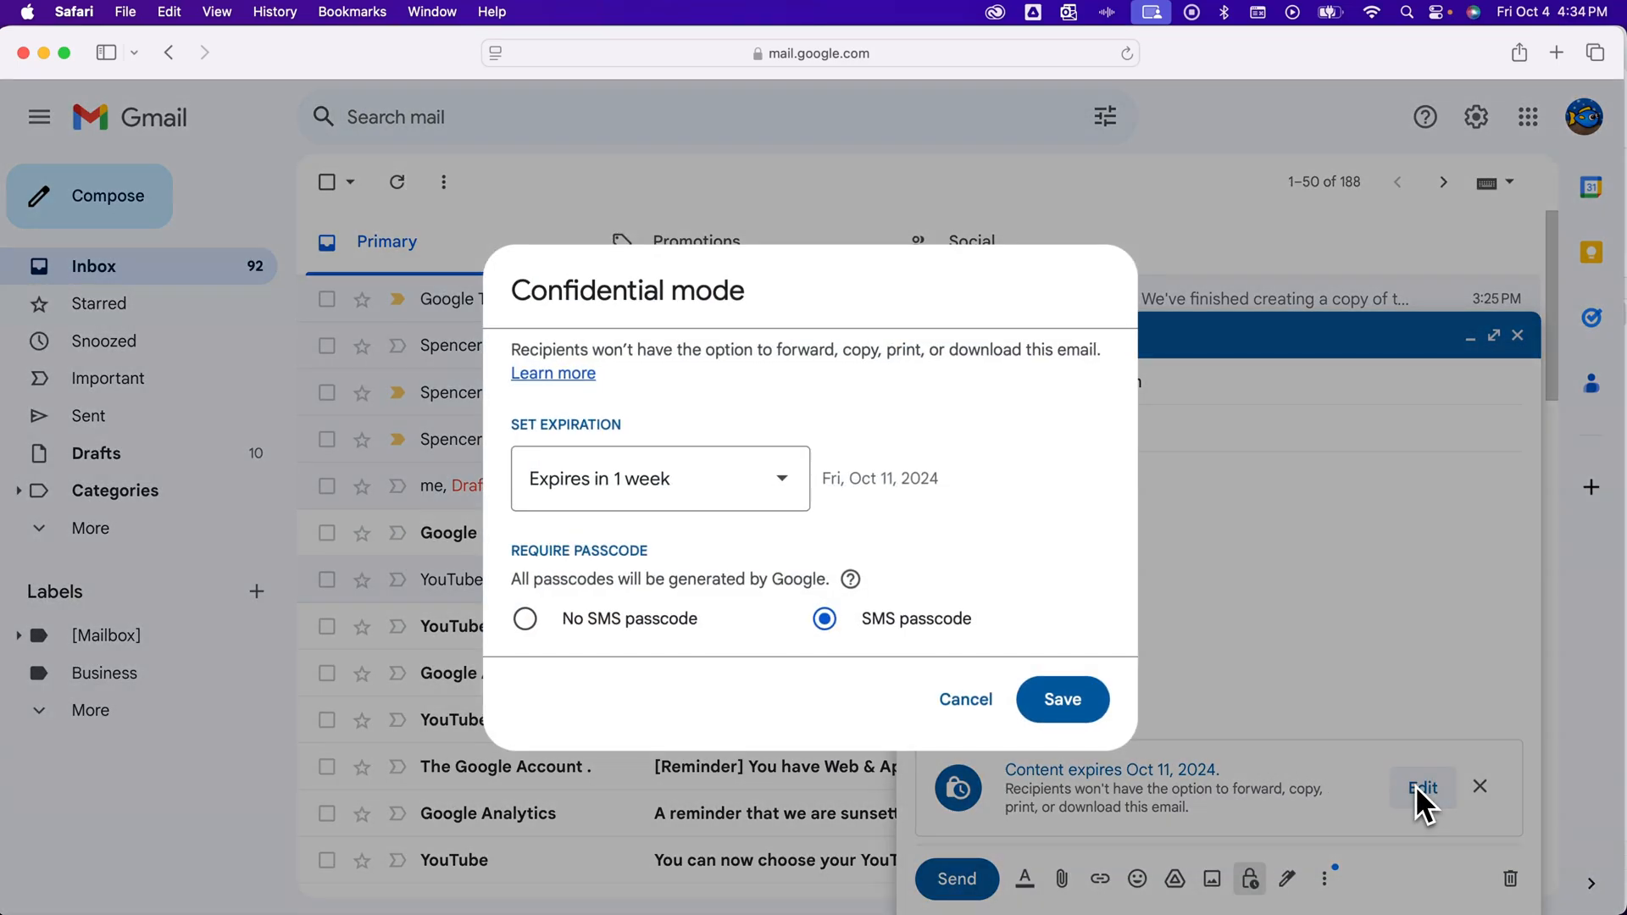
{"action": "left_click", "coordinate": [526, 619]}
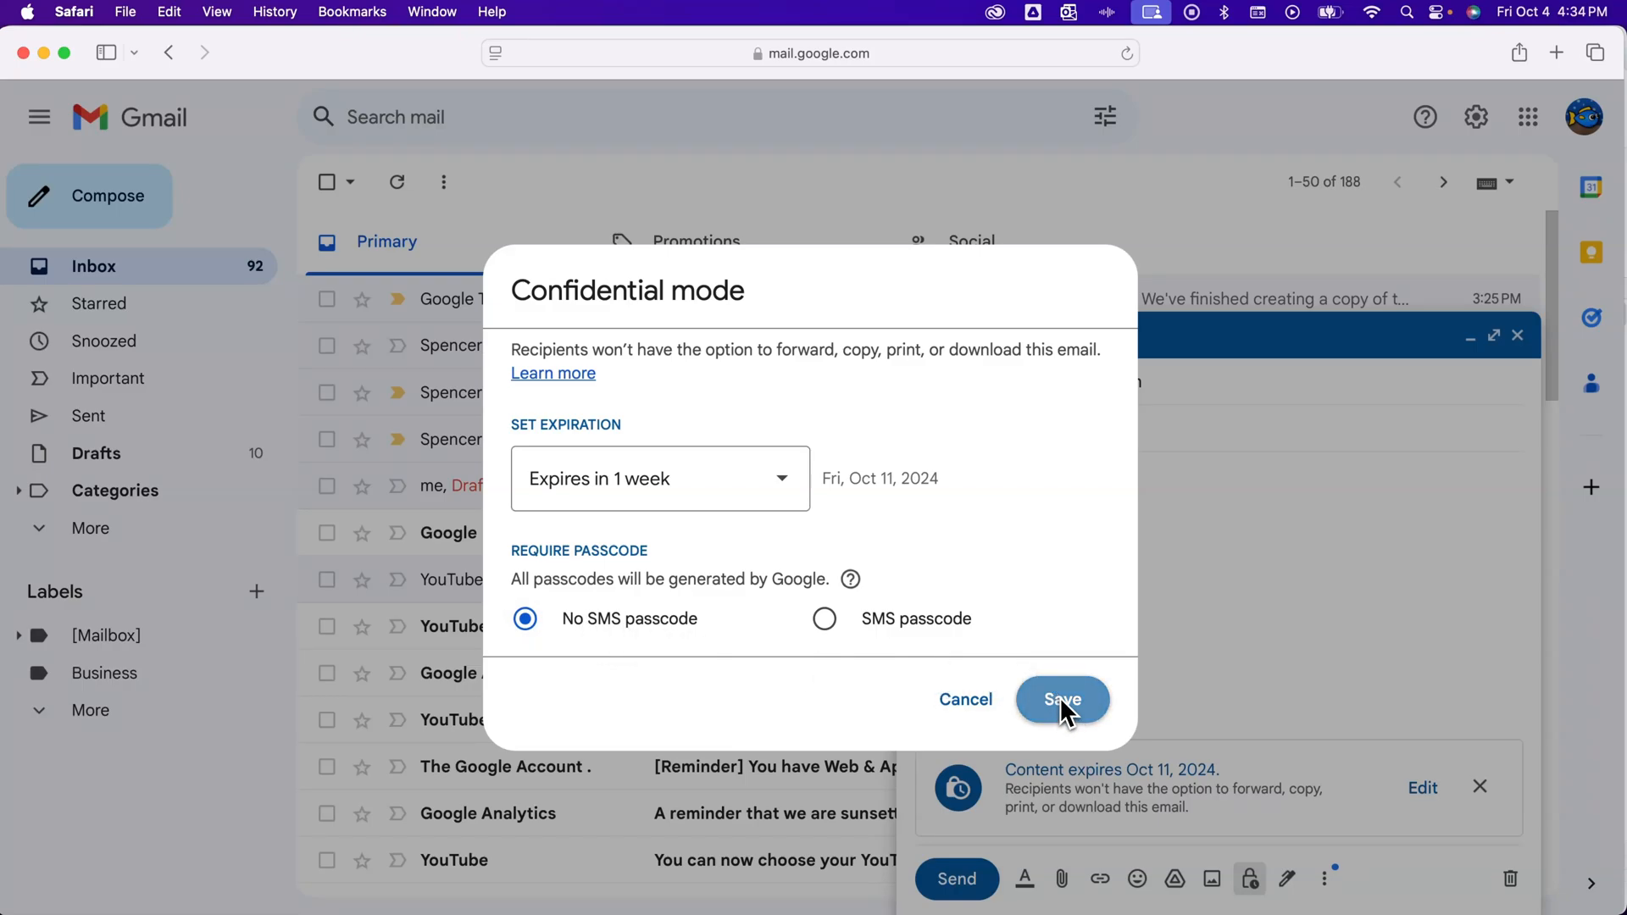
{"action": "left_click", "coordinate": [1061, 698]}
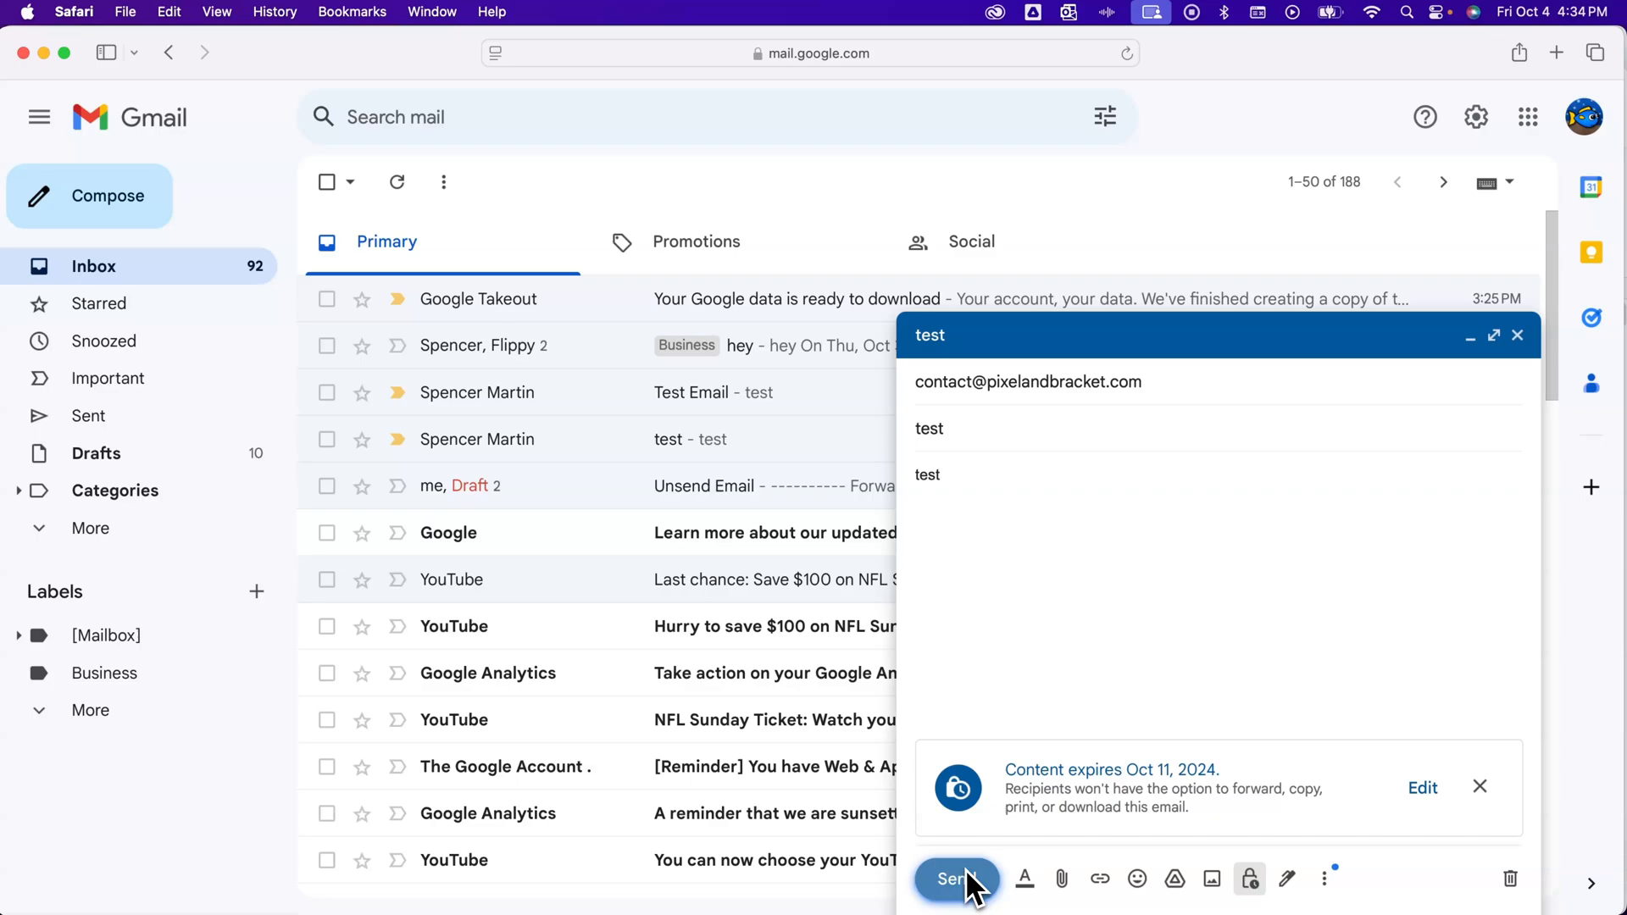
{"action": "left_click", "coordinate": [953, 879]}
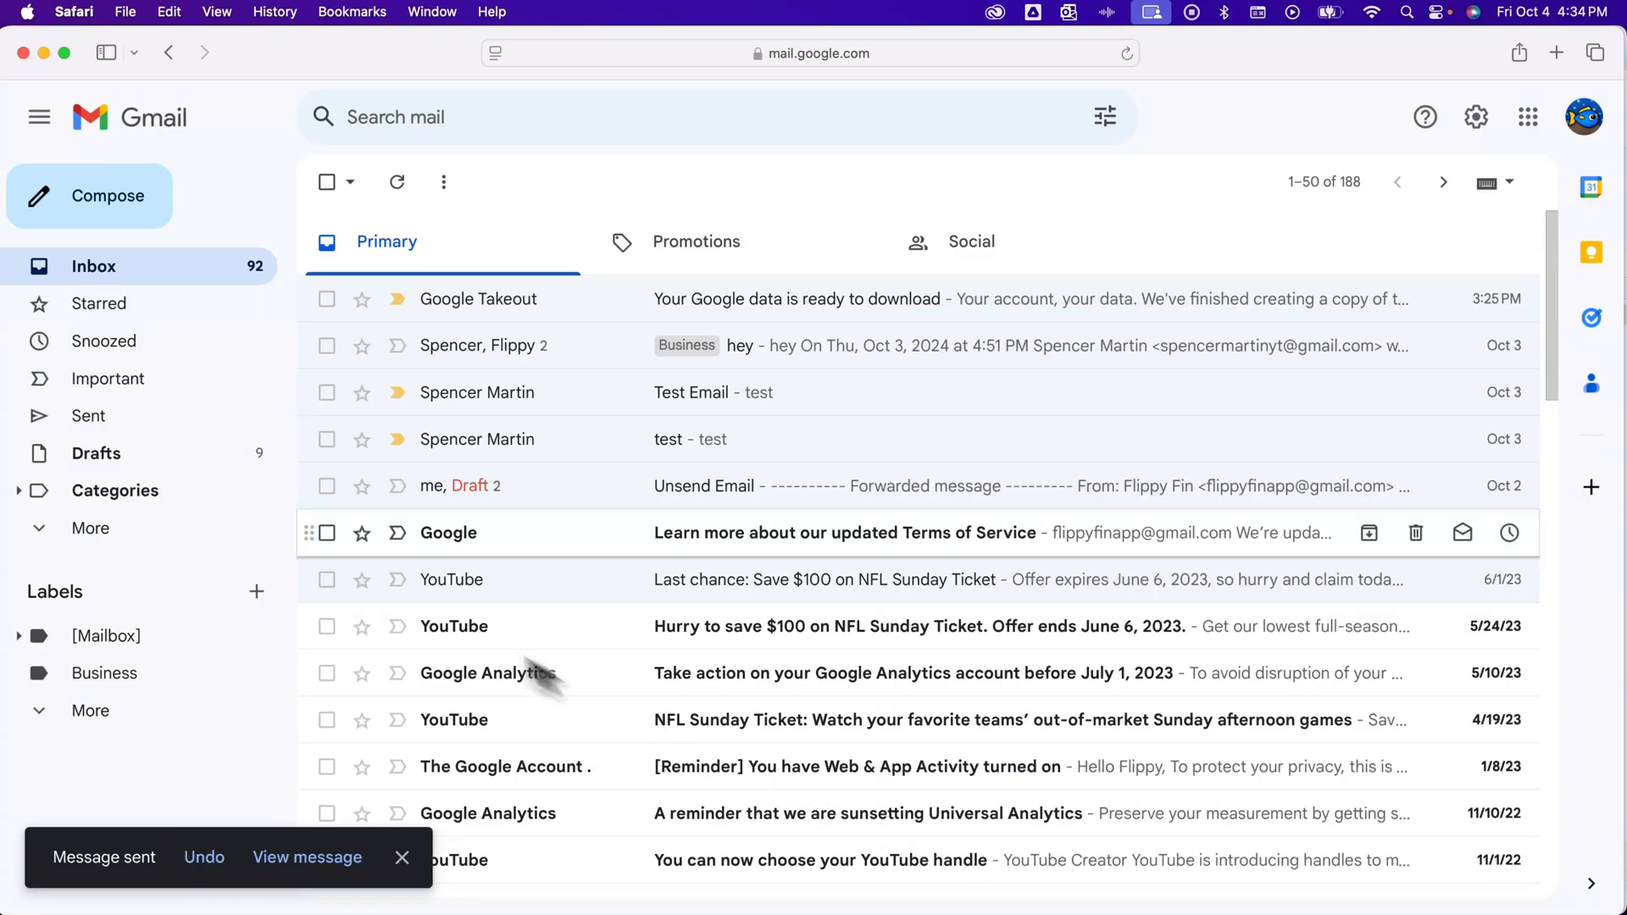
Step: Open the sent 'test' email and remove the recipient's access so it shows expired
{"action": "left_click", "coordinate": [92, 417]}
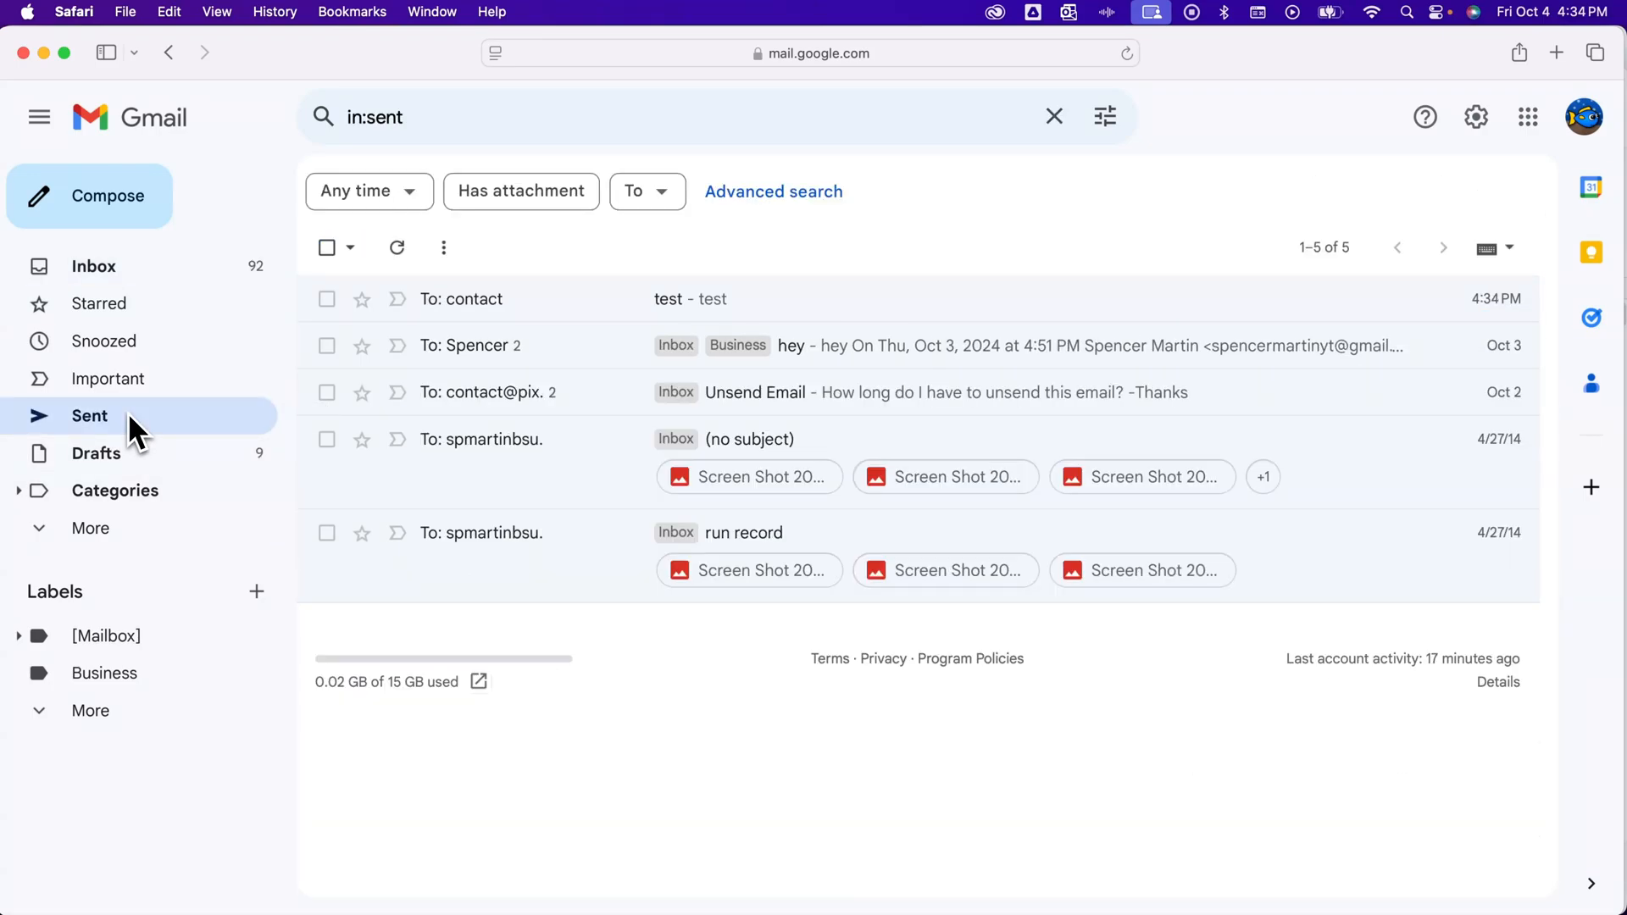
{"action": "mouse_move", "coordinate": [575, 327]}
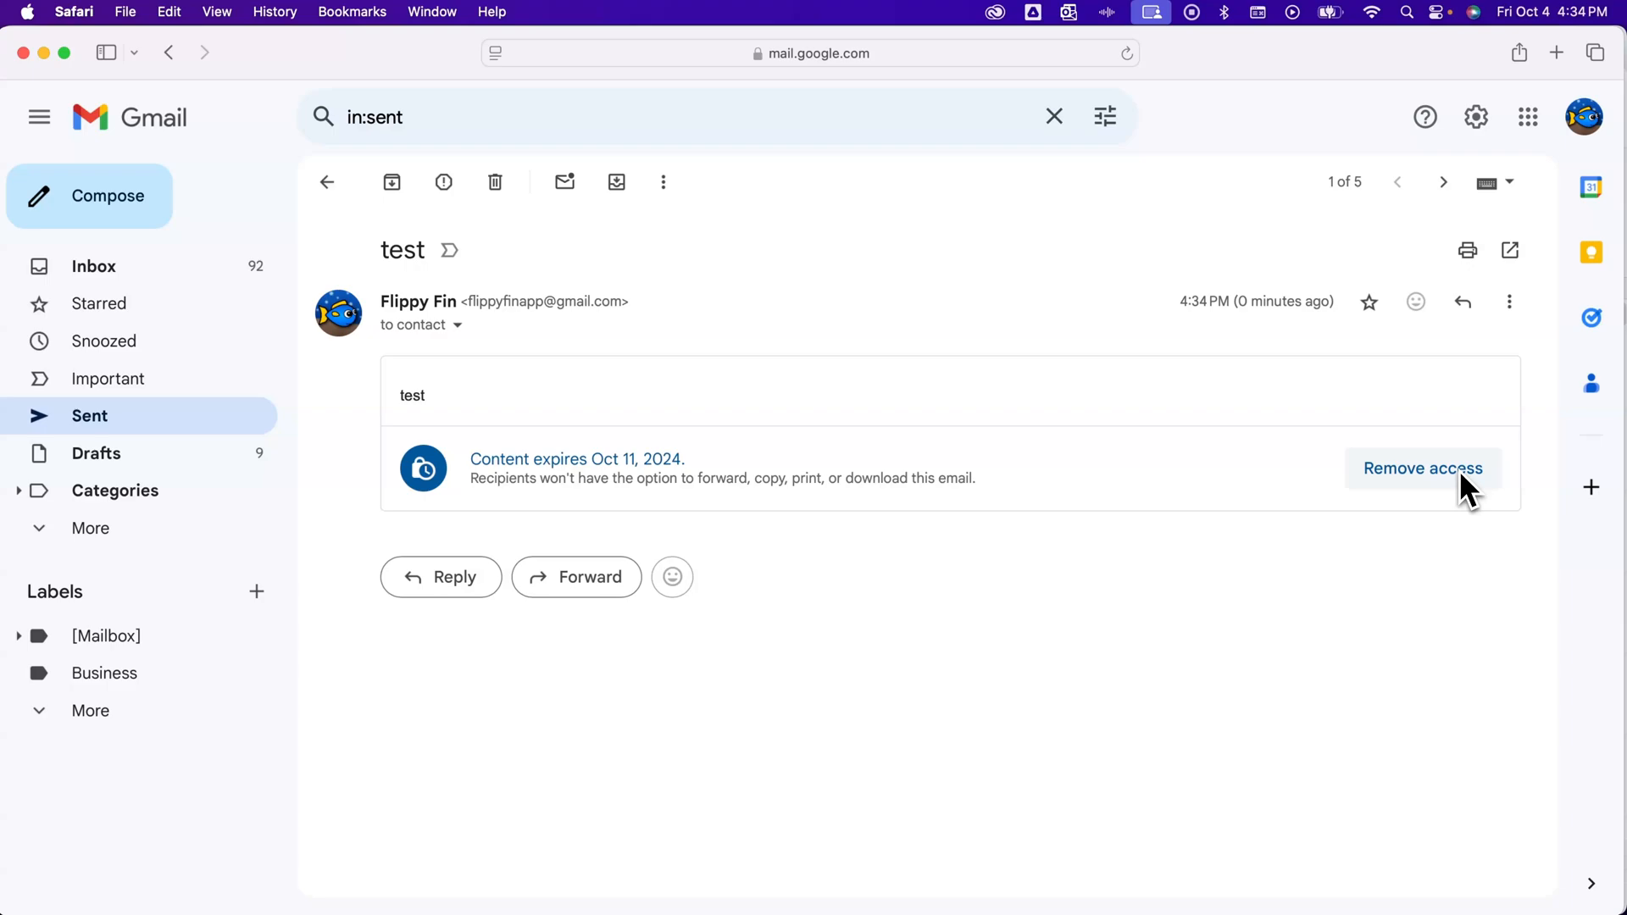
{"action": "mouse_move", "coordinate": [1466, 496]}
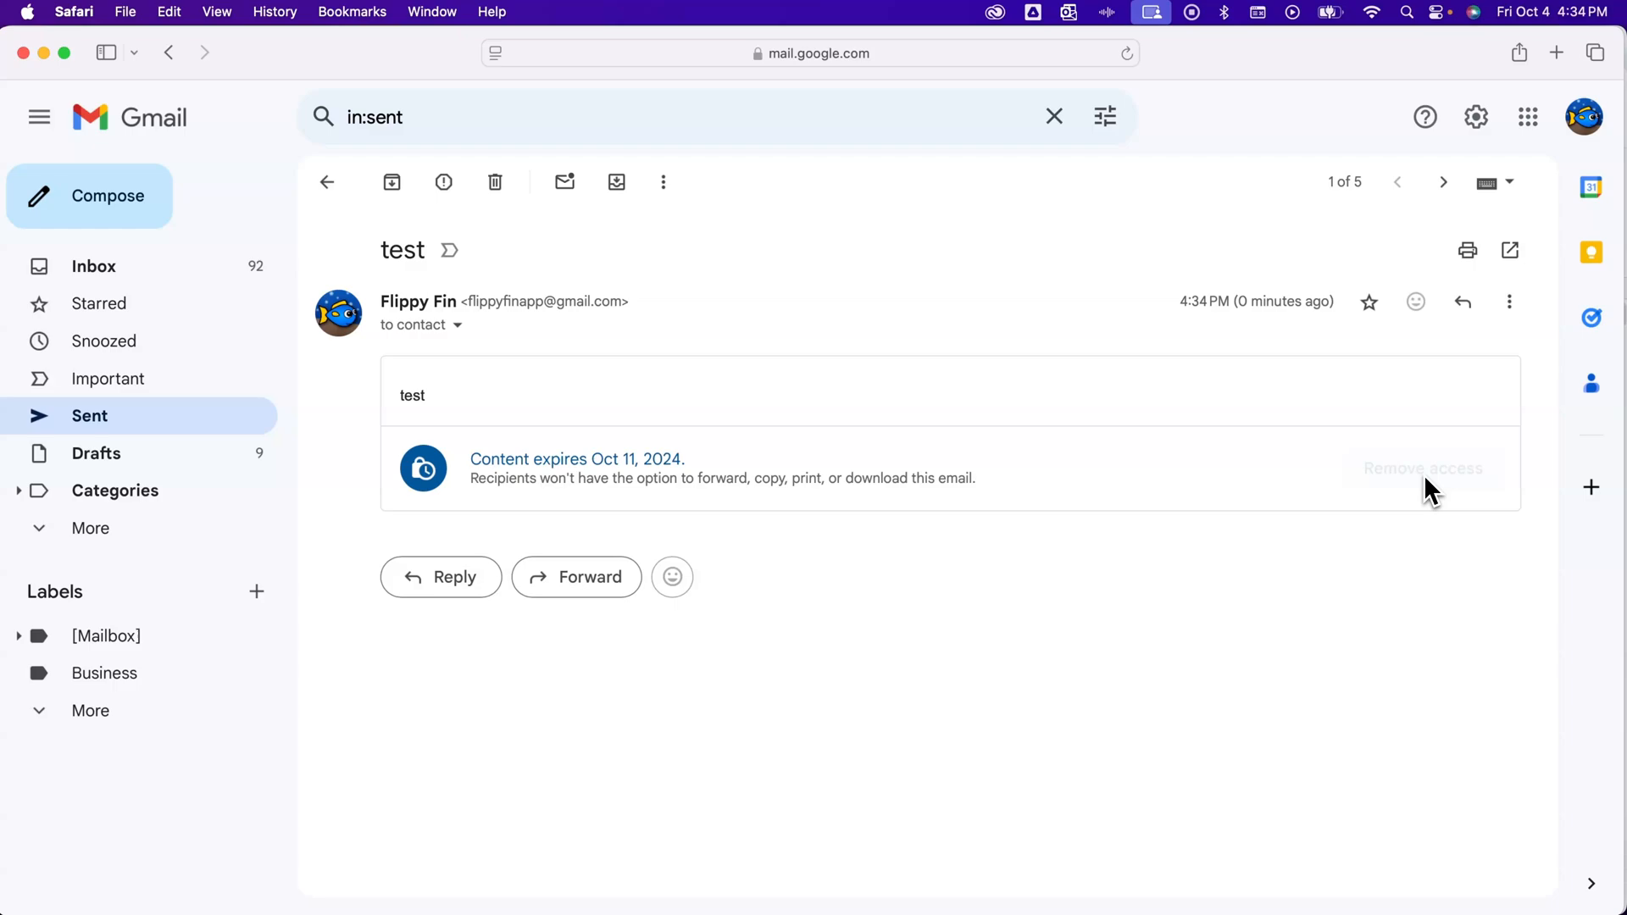
{"action": "left_click", "coordinate": [1422, 468]}
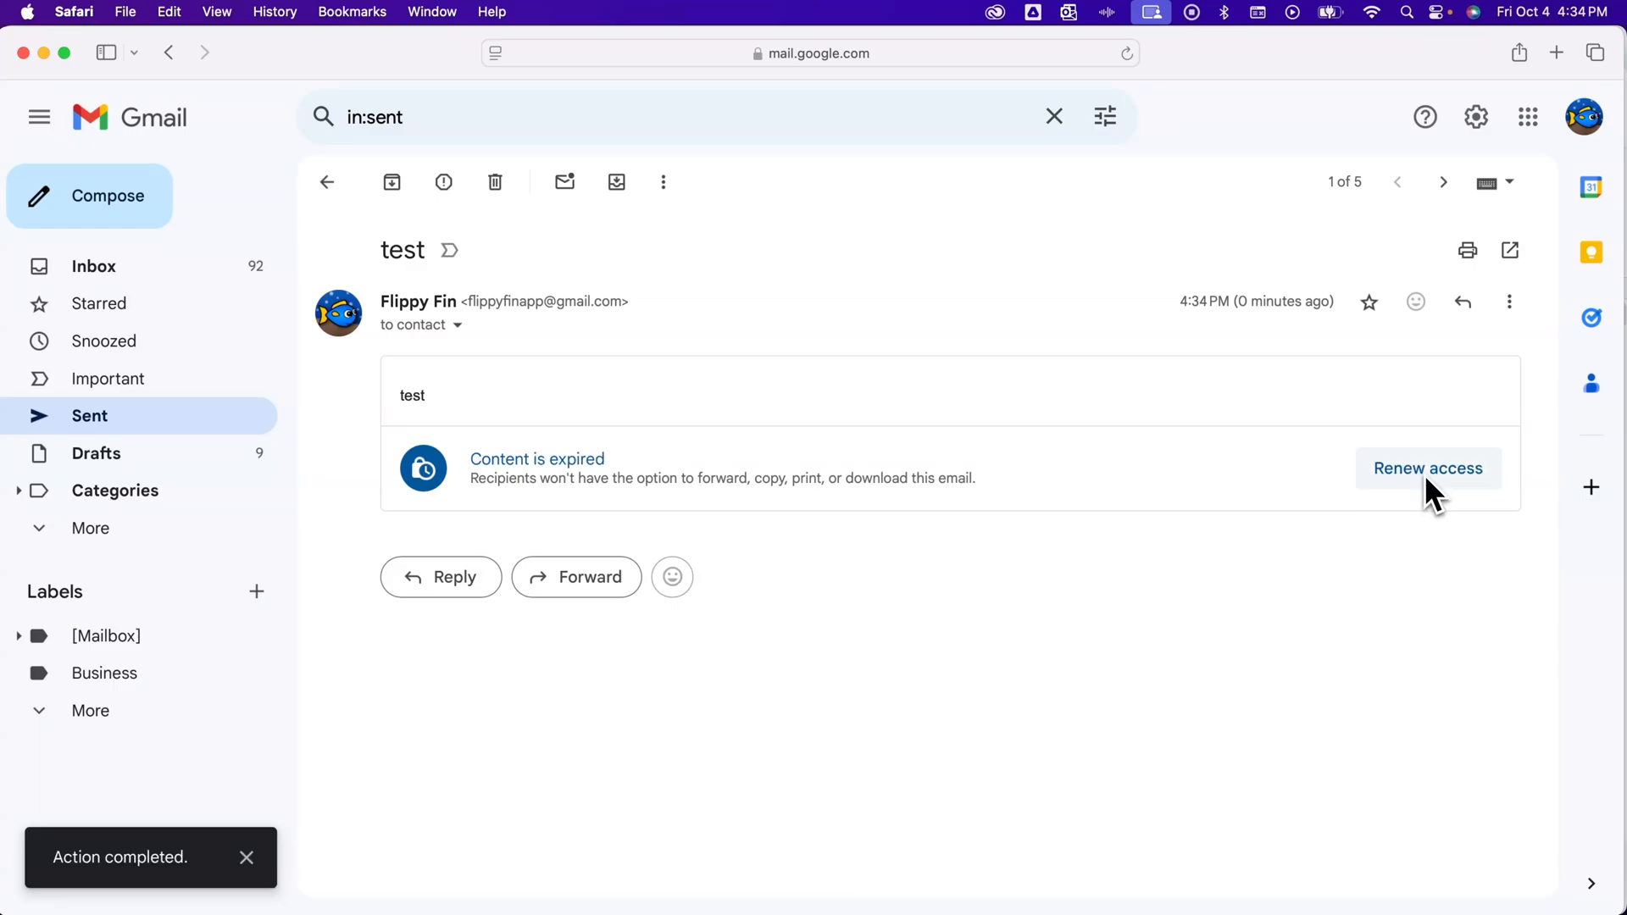